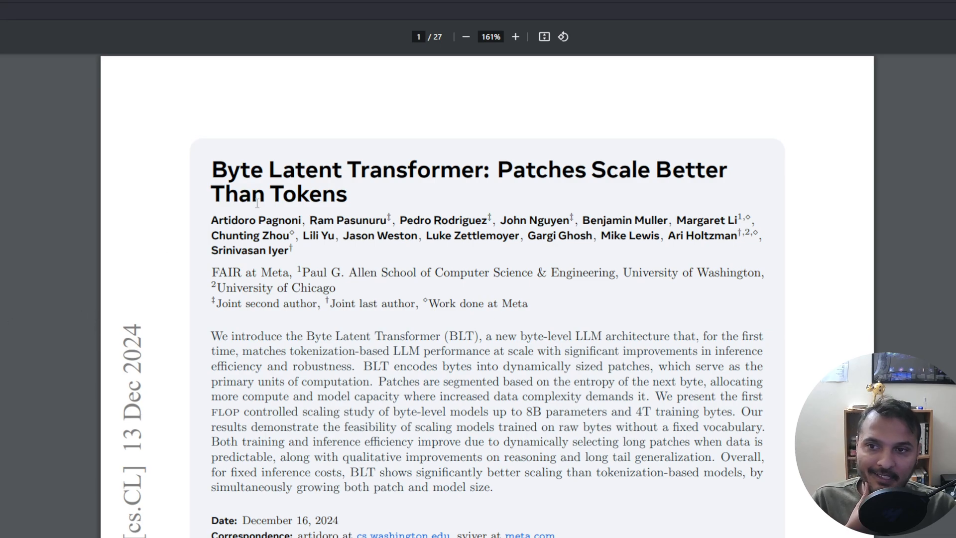
Step: Switch from the Byte Latent Transformer tab to the Coconut paper tab
drag(211, 169, 475, 169)
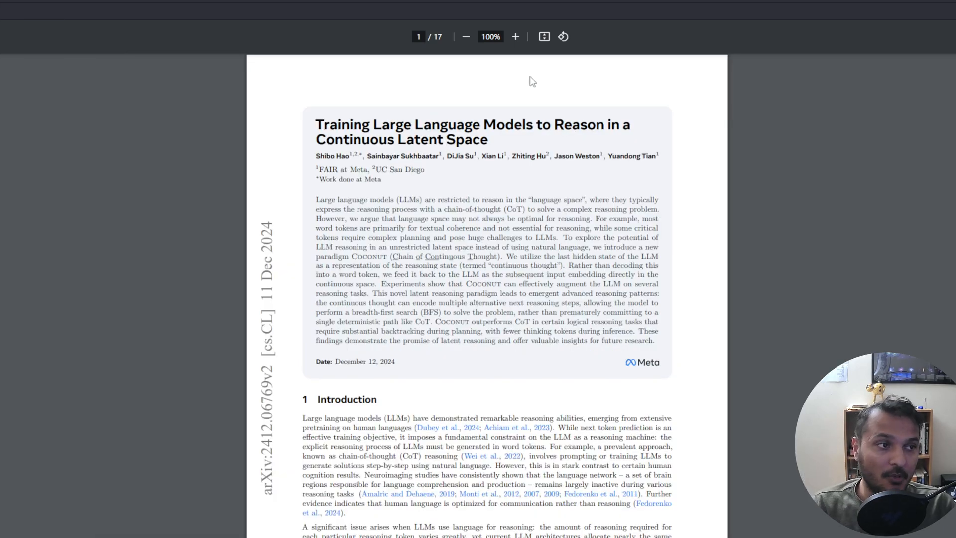
click(514, 36)
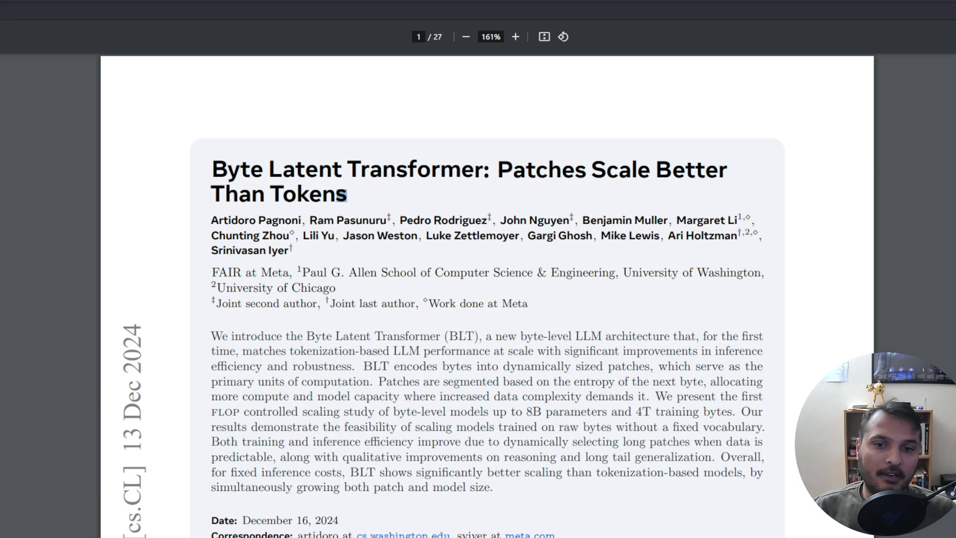
mouse_move(391, 371)
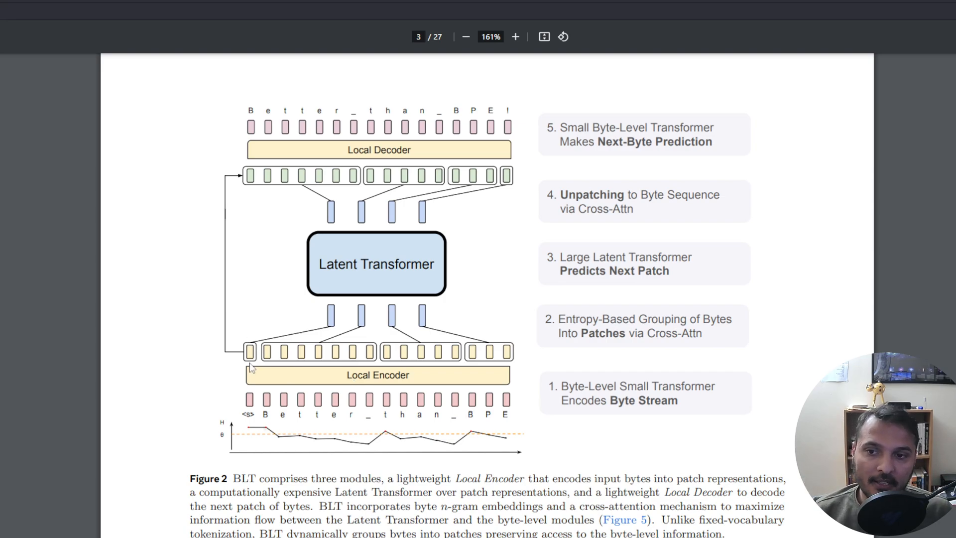
mouse_move(342, 354)
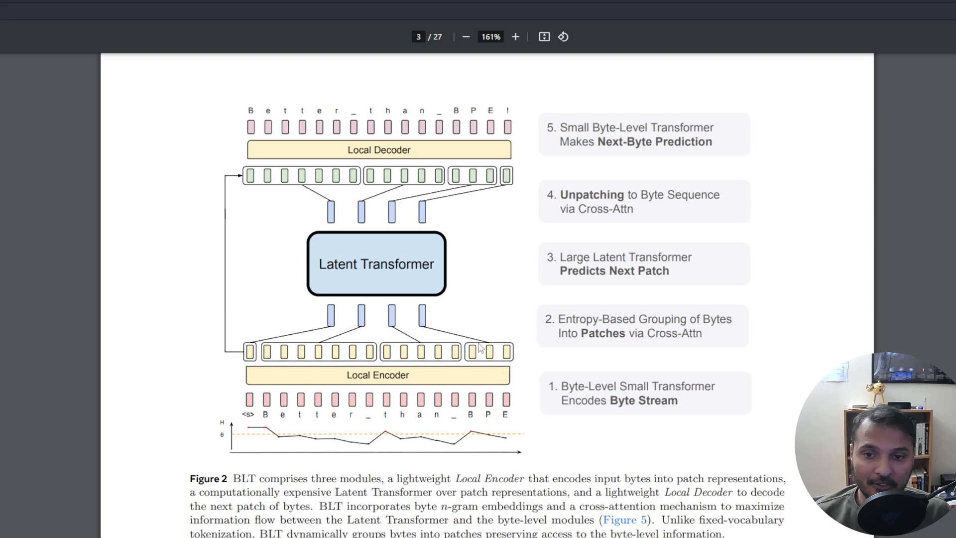
mouse_move(381, 293)
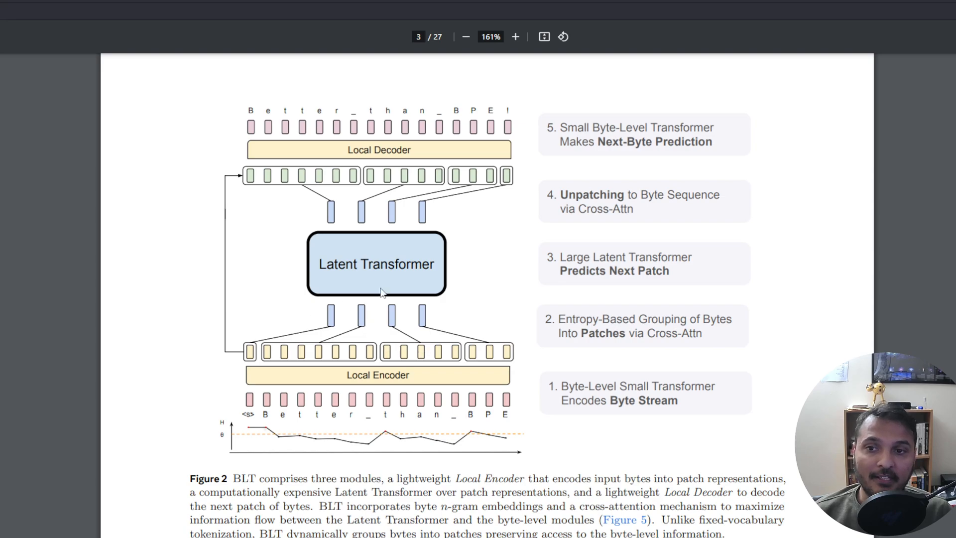
mouse_move(226, 286)
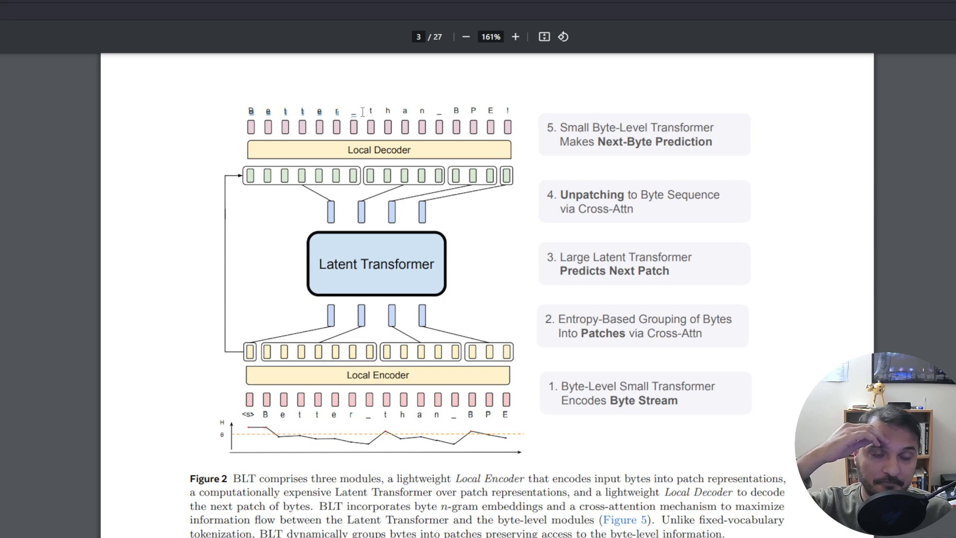
mouse_move(347, 425)
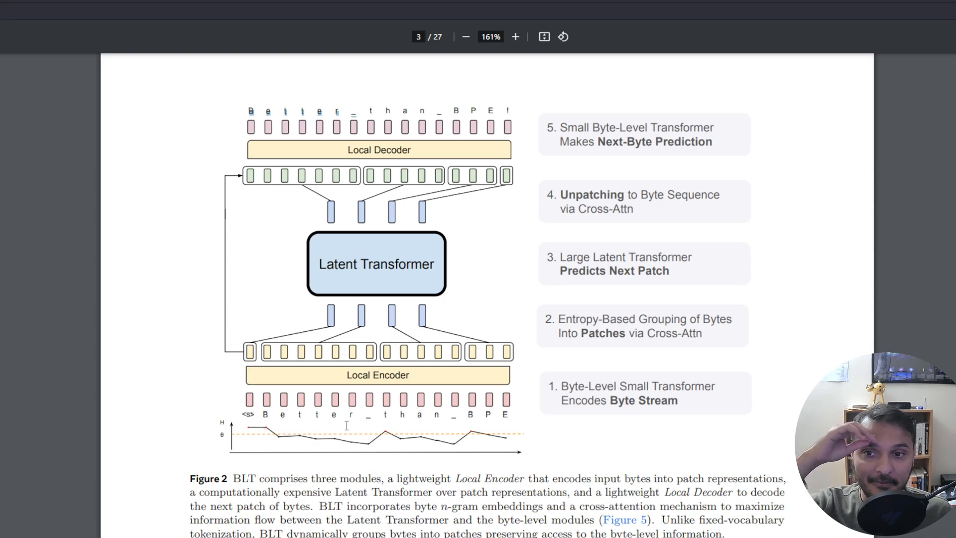
mouse_move(397, 186)
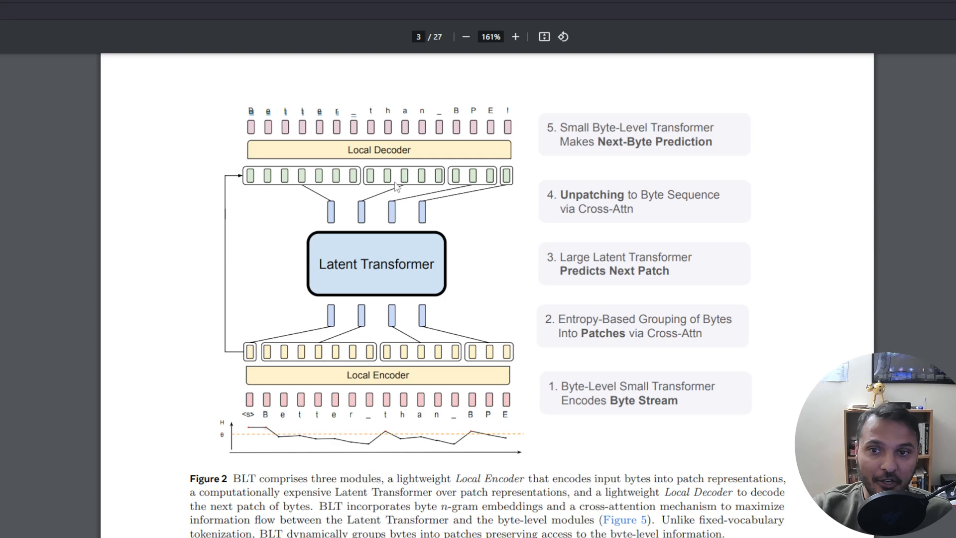
Step: Highlight the Local Encoder label, then scroll to section 2.1 on strided patching
double_click(377, 264)
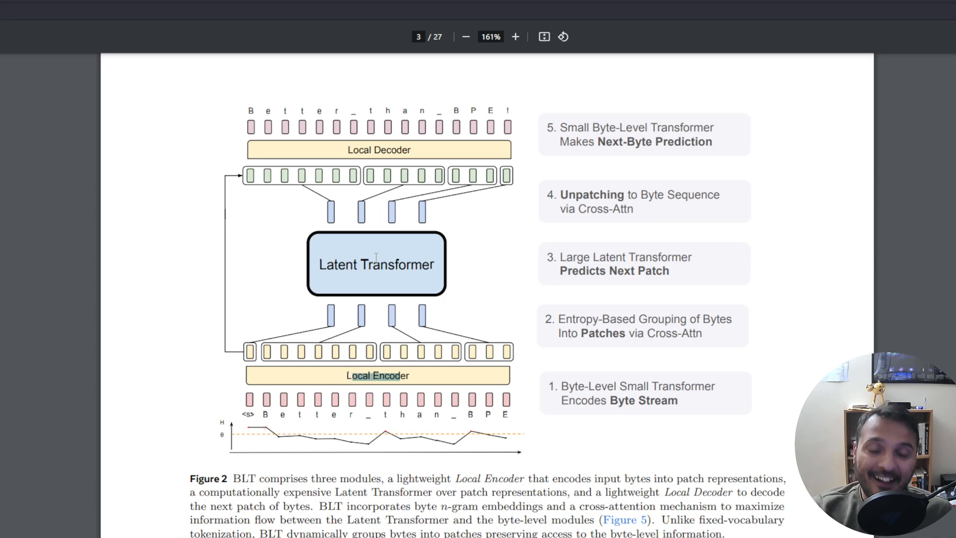
mouse_move(498, 337)
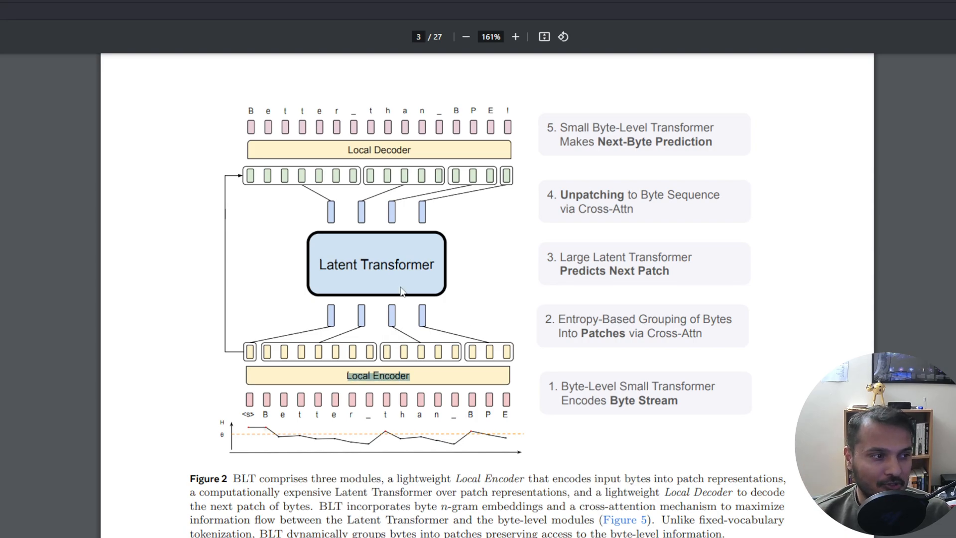
scroll(down, 3)
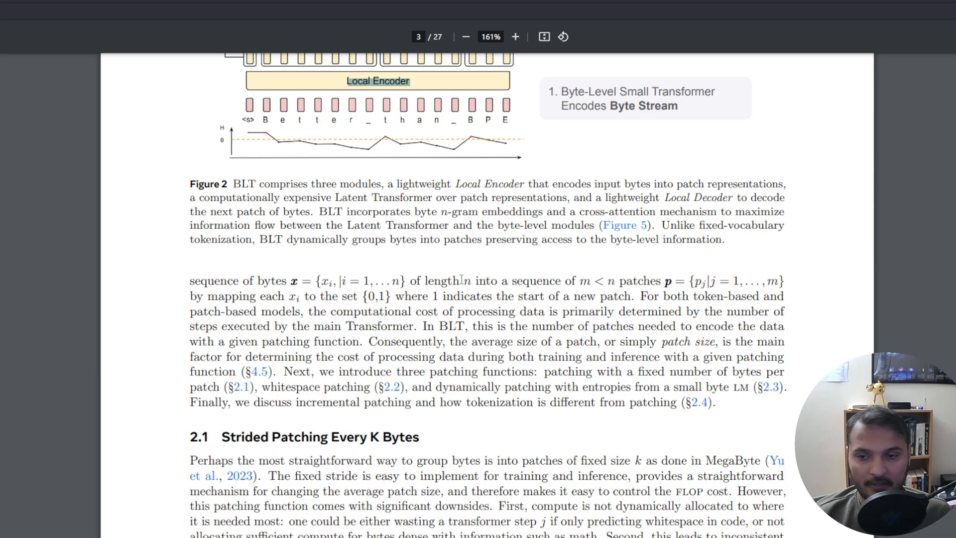
Step: Scroll down to page 4's Figure 3 comparing byte patching schemes
scroll(down, 3)
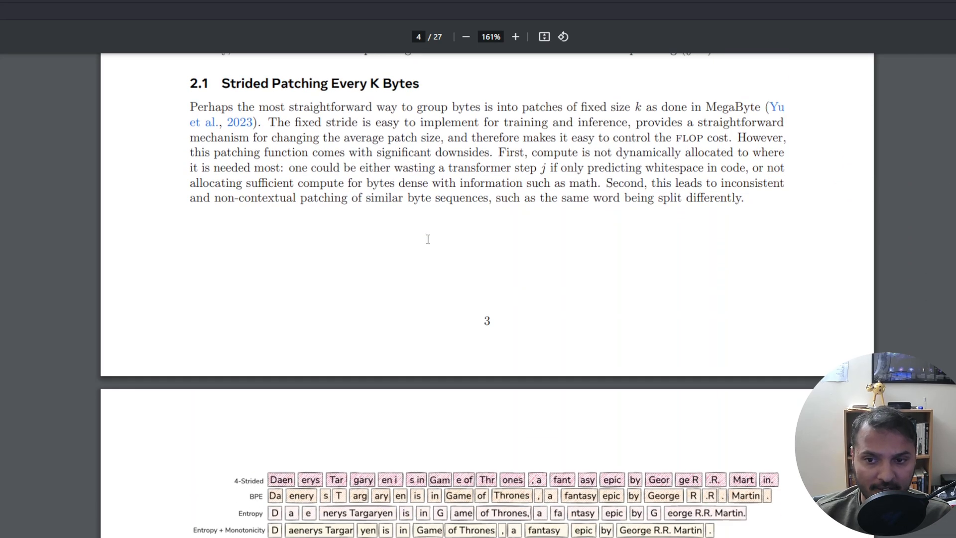
scroll(down, 3)
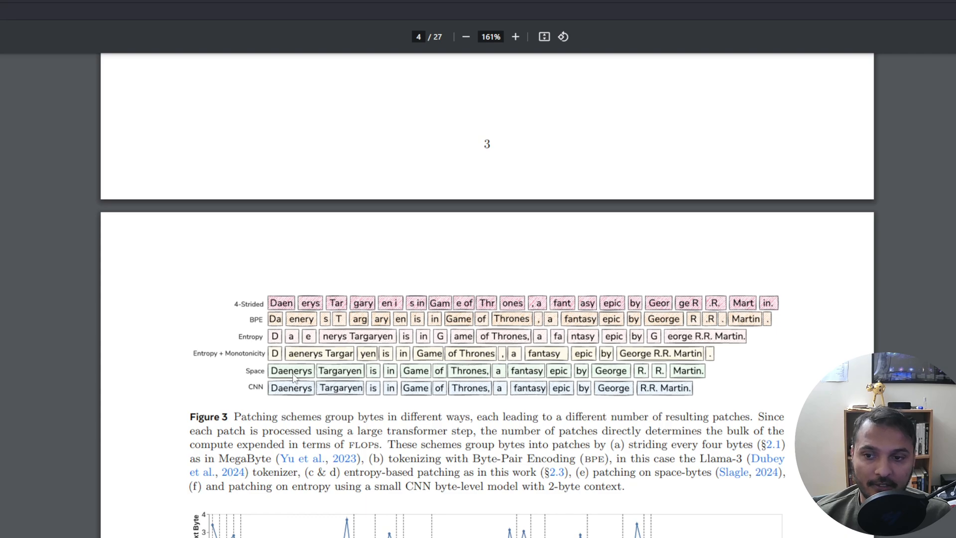
mouse_move(540, 378)
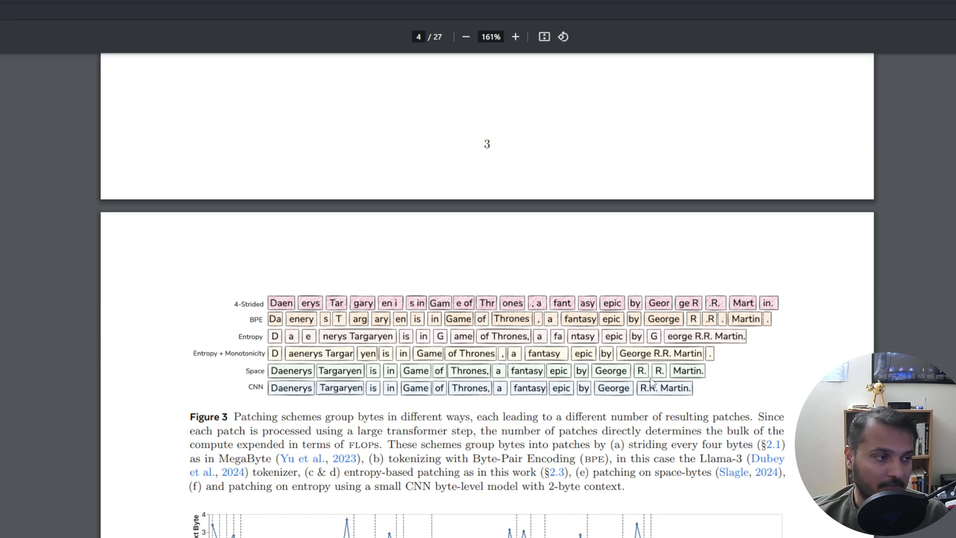
mouse_move(314, 371)
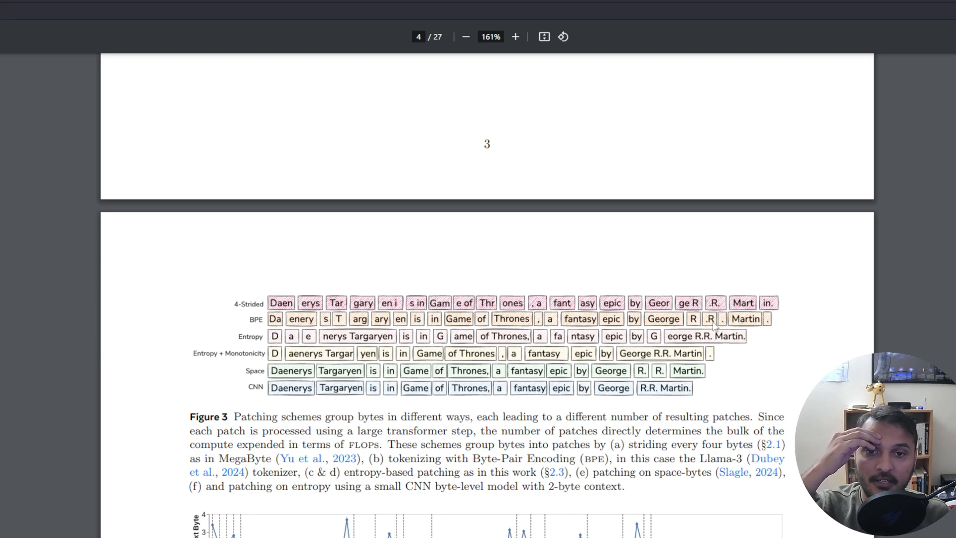
mouse_move(259, 327)
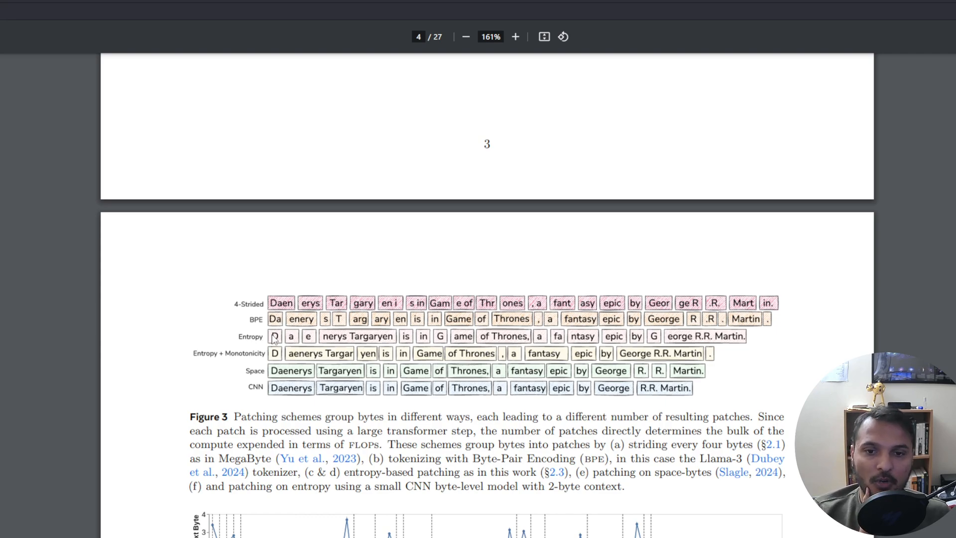
mouse_move(299, 335)
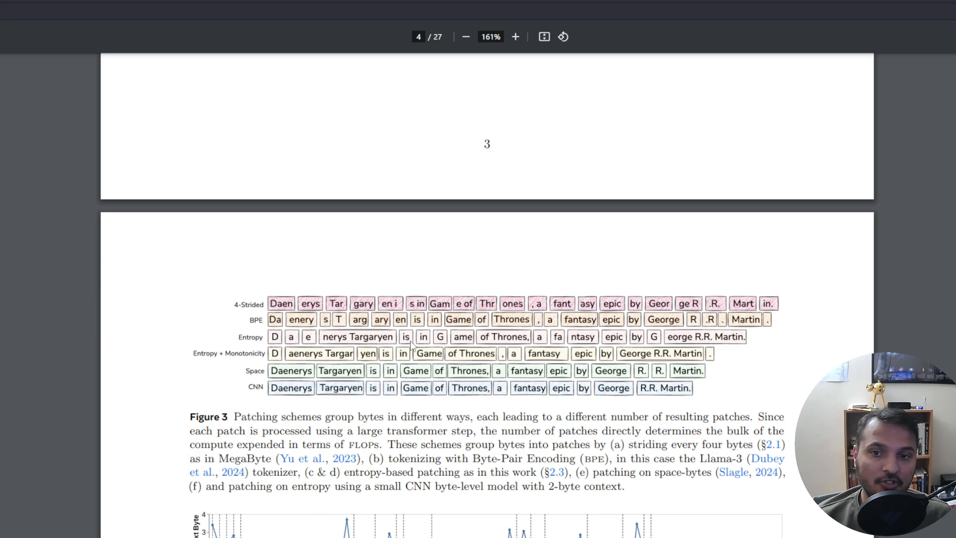
mouse_move(358, 318)
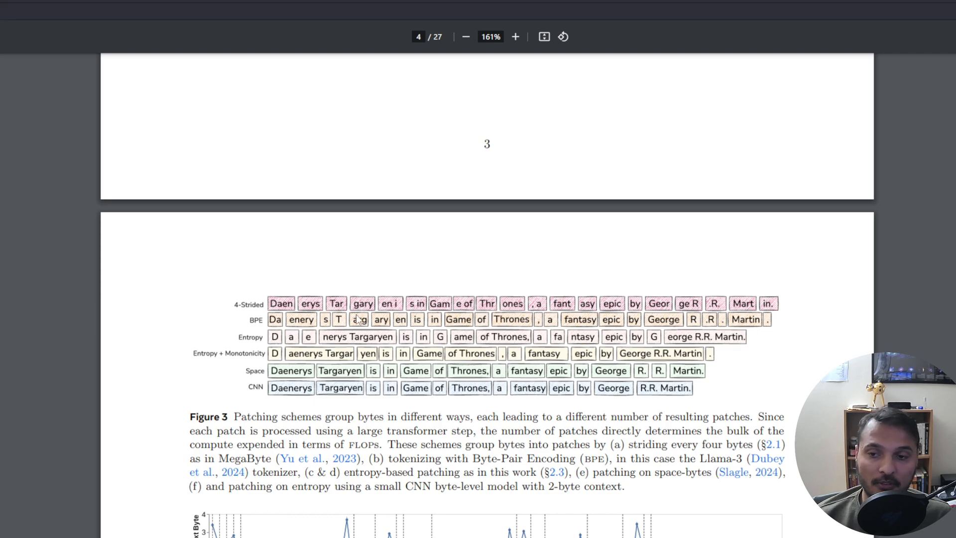
Step: Scroll to page 5 showing the Global and Monotonic constraints and section 2.4
scroll(down, 3)
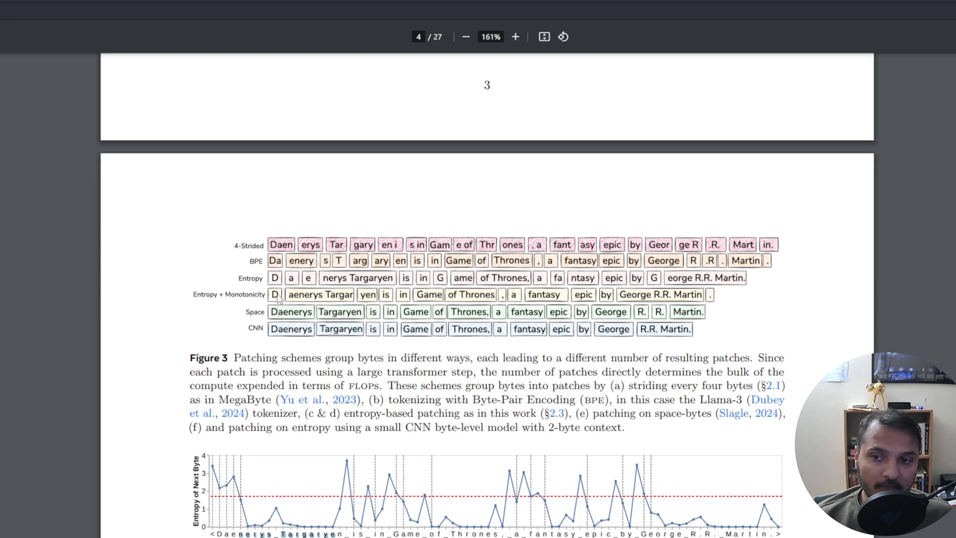
mouse_move(245, 311)
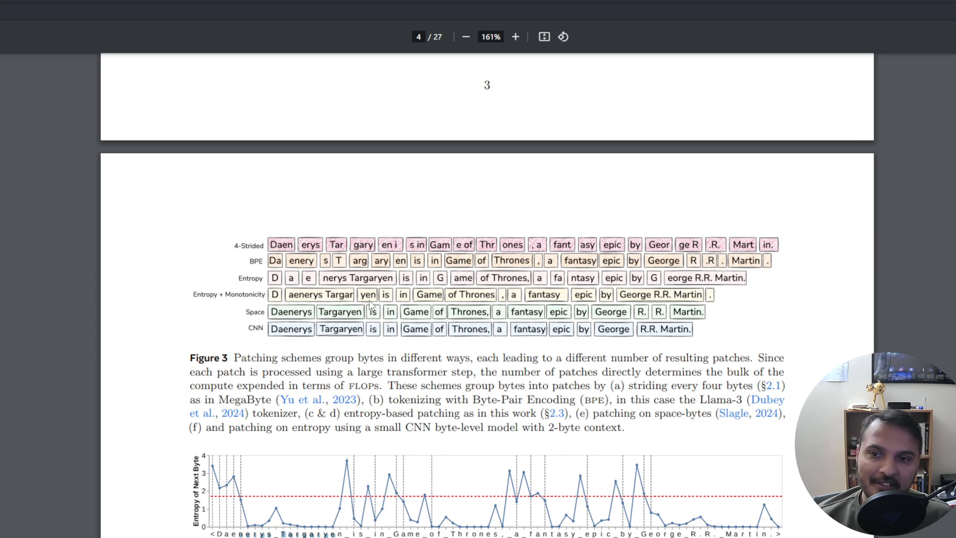
mouse_move(356, 311)
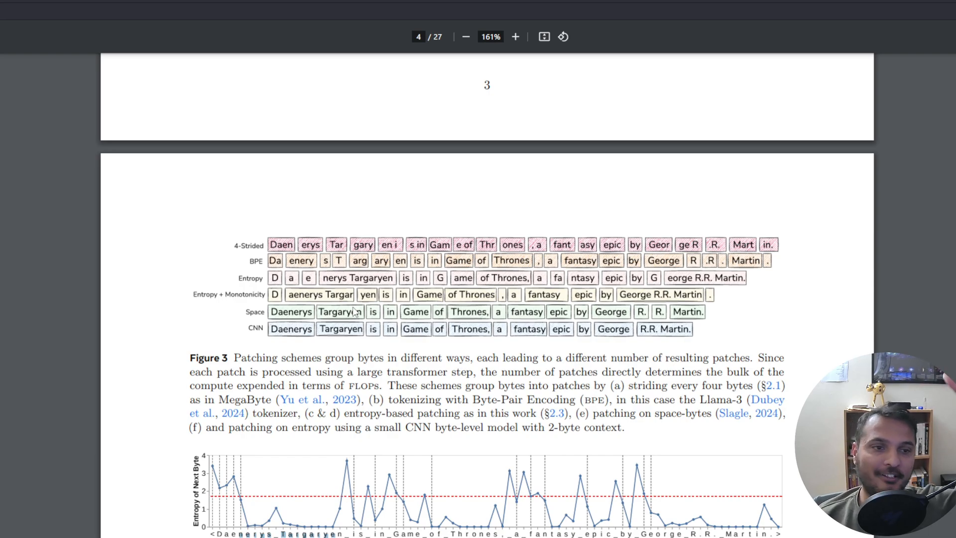
scroll(down, 3)
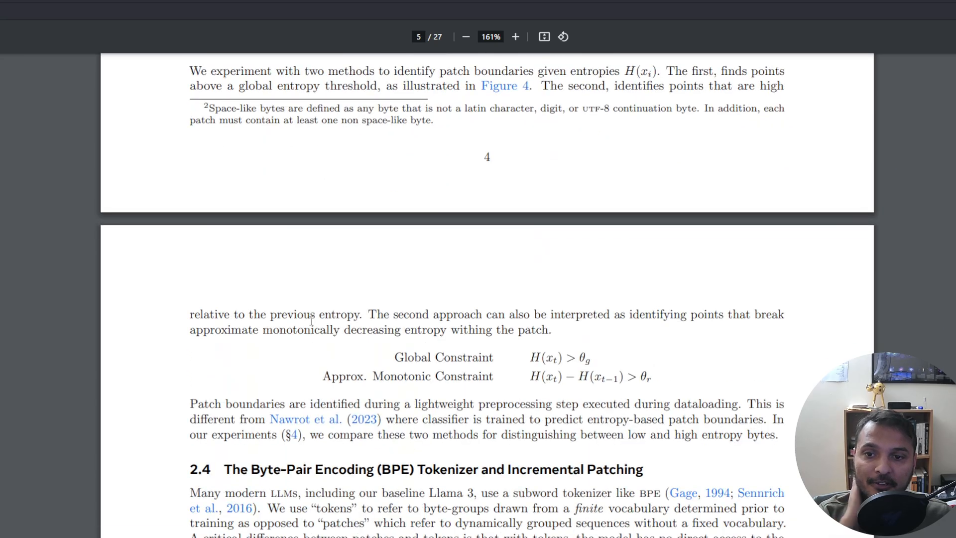
Step: Scroll down page 6 and select the byte-gram formula in equation 2
scroll(down, 3)
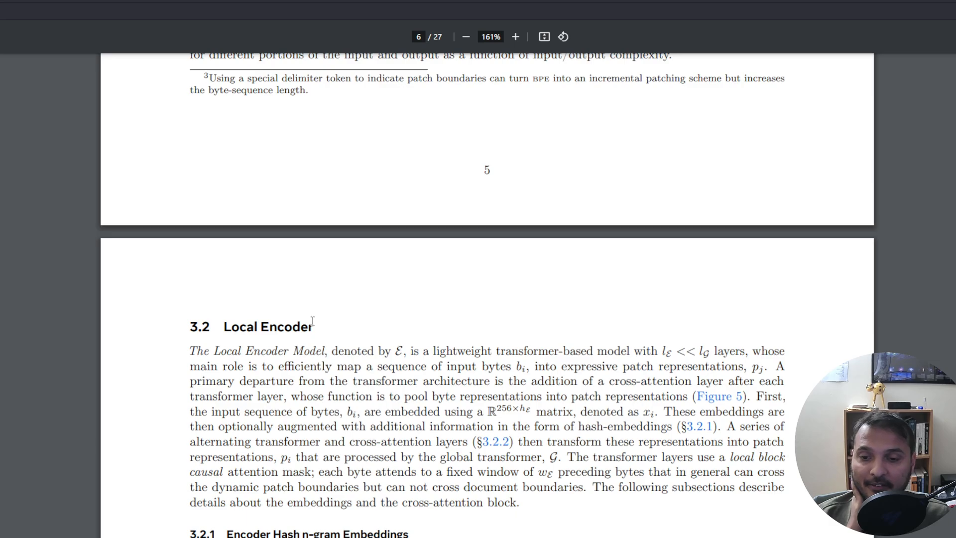
scroll(down, 3)
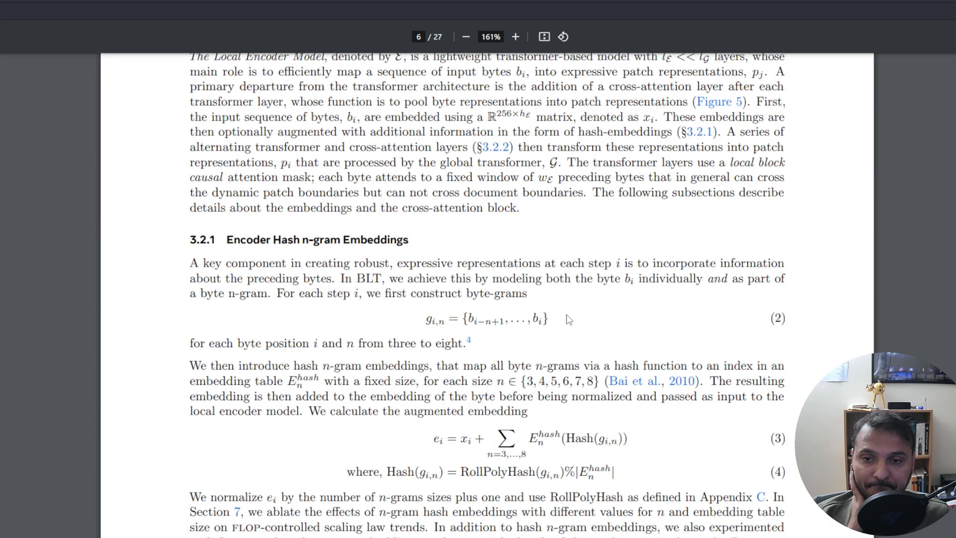
drag(465, 318, 542, 318)
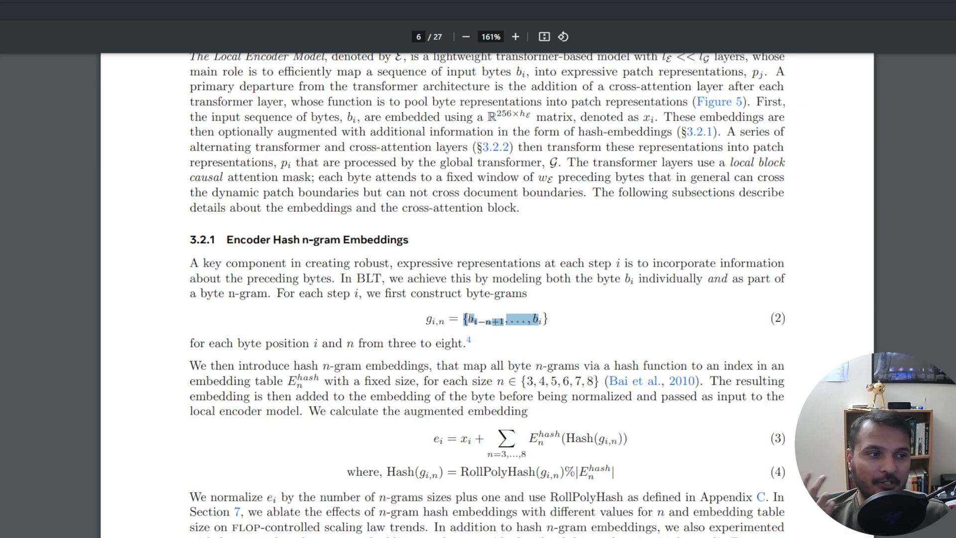
Step: Highlight the Encoder Hash n-gram Embeddings section heading
scroll(down, 3)
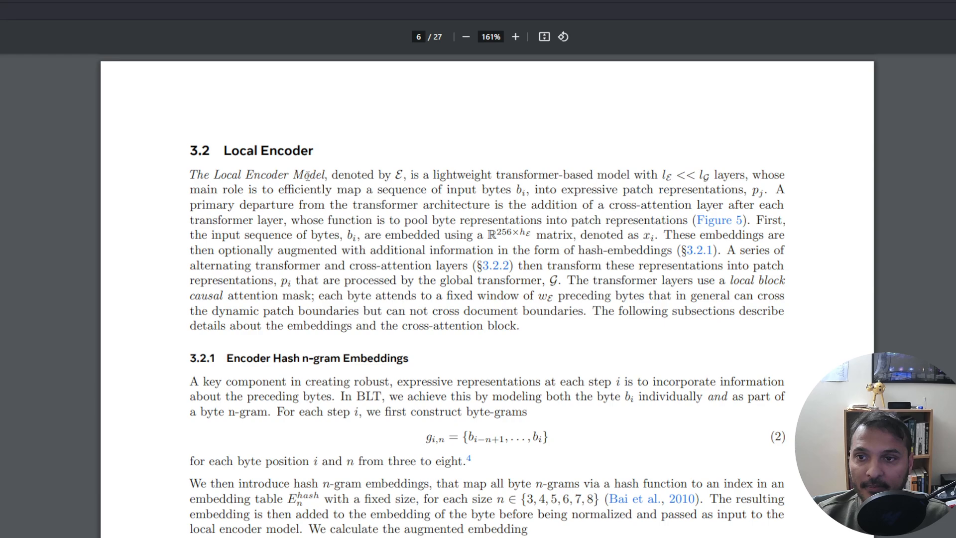
double_click(269, 151)
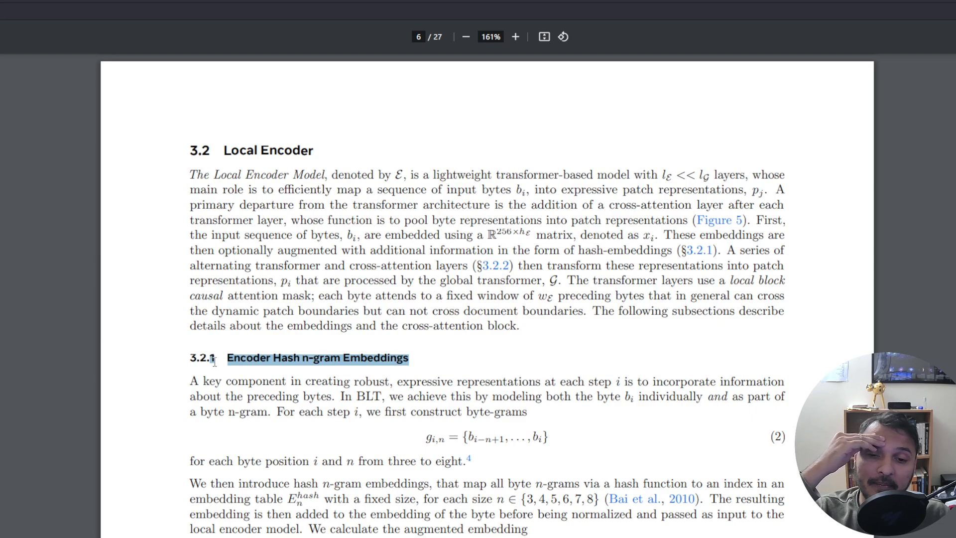
click(239, 357)
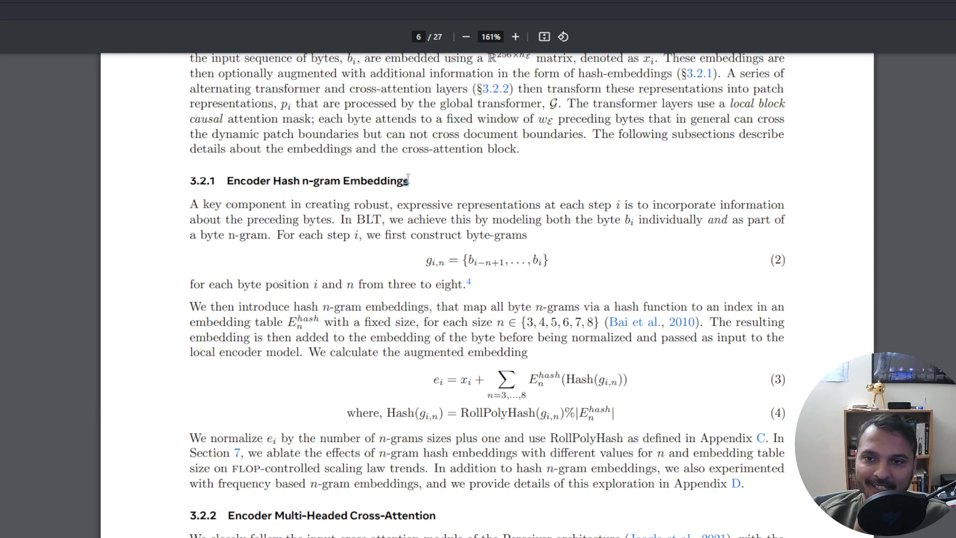
double_click(317, 181)
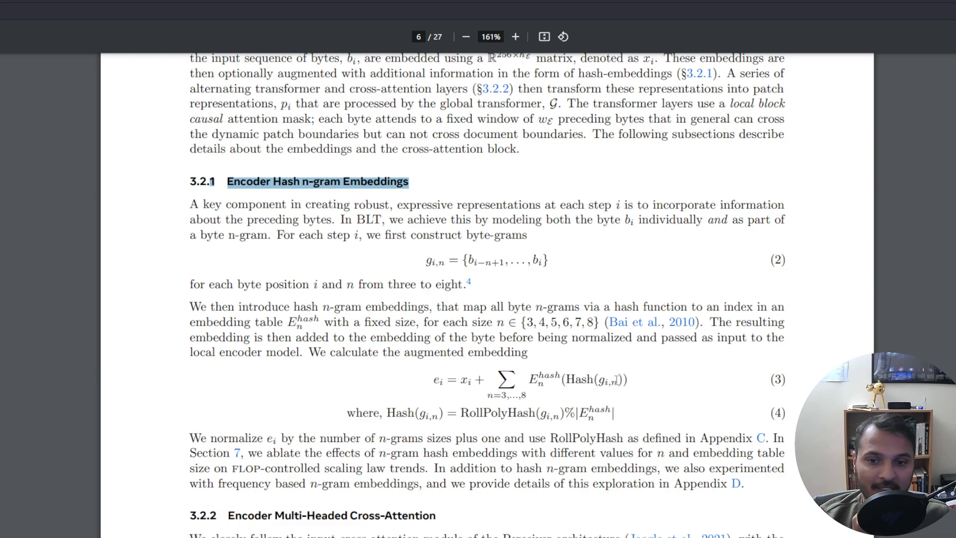
Step: Scroll past page 6 to Figure 5's cross-attention diagram atop page 7
scroll(down, 3)
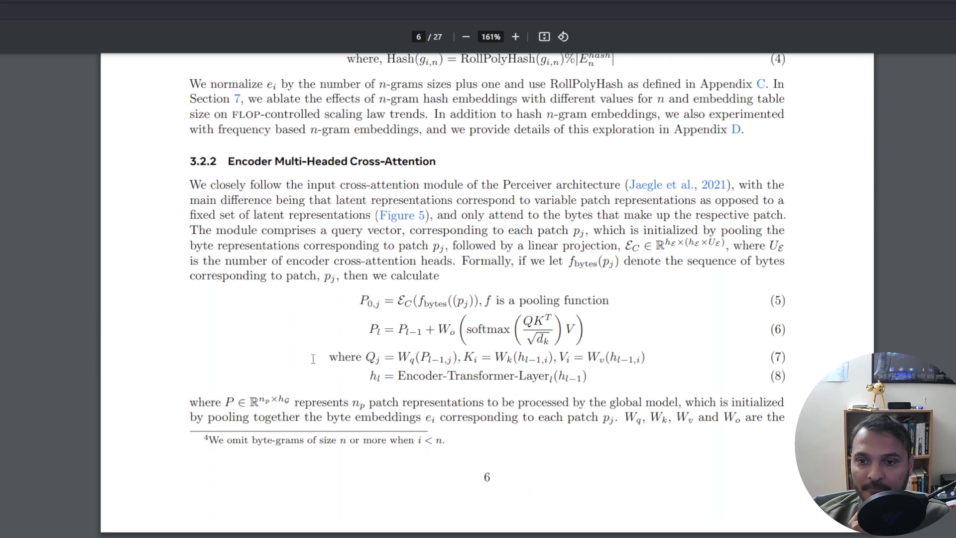
scroll(down, 3)
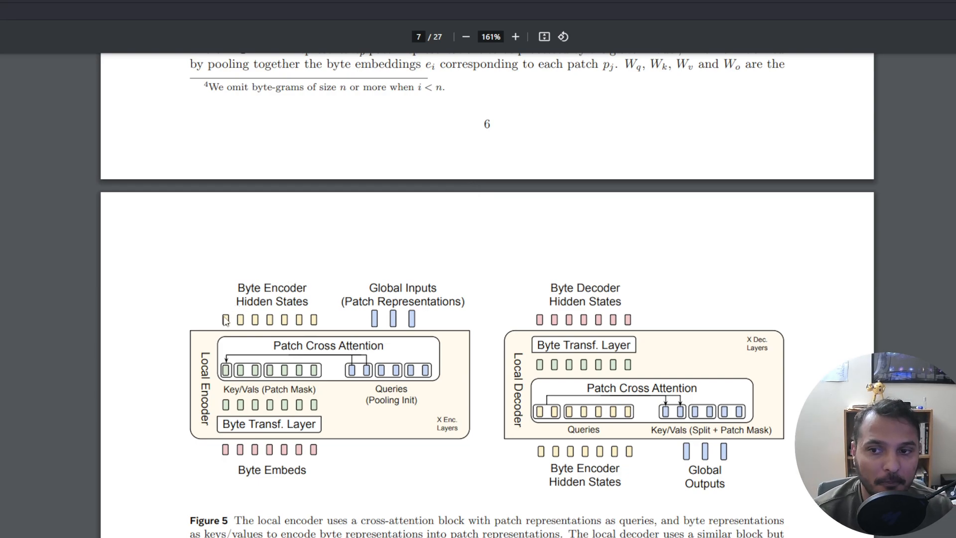
mouse_move(323, 327)
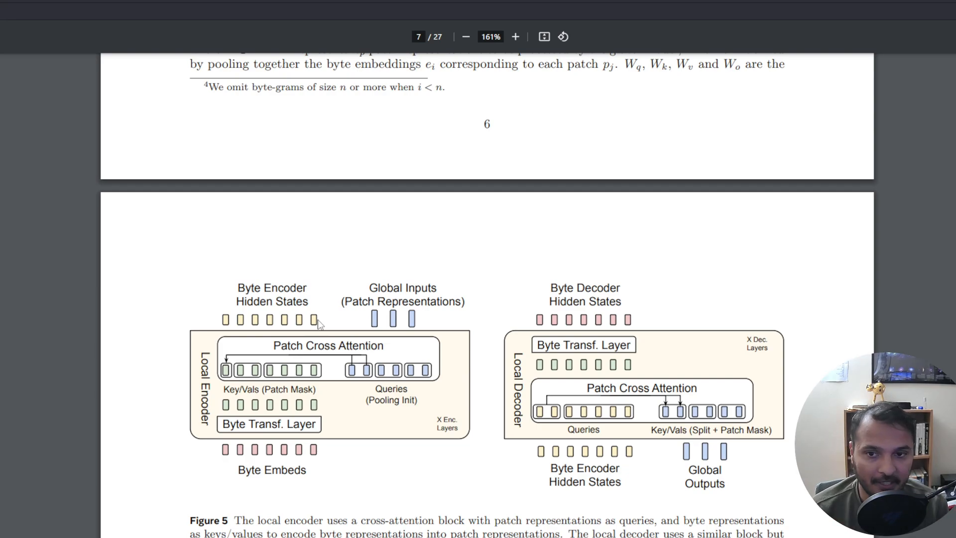
mouse_move(364, 319)
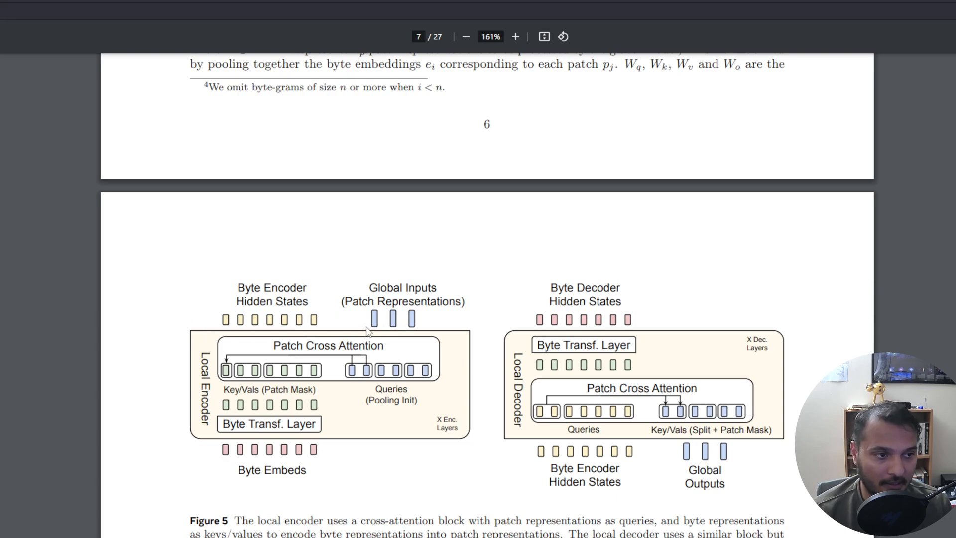
mouse_move(412, 332)
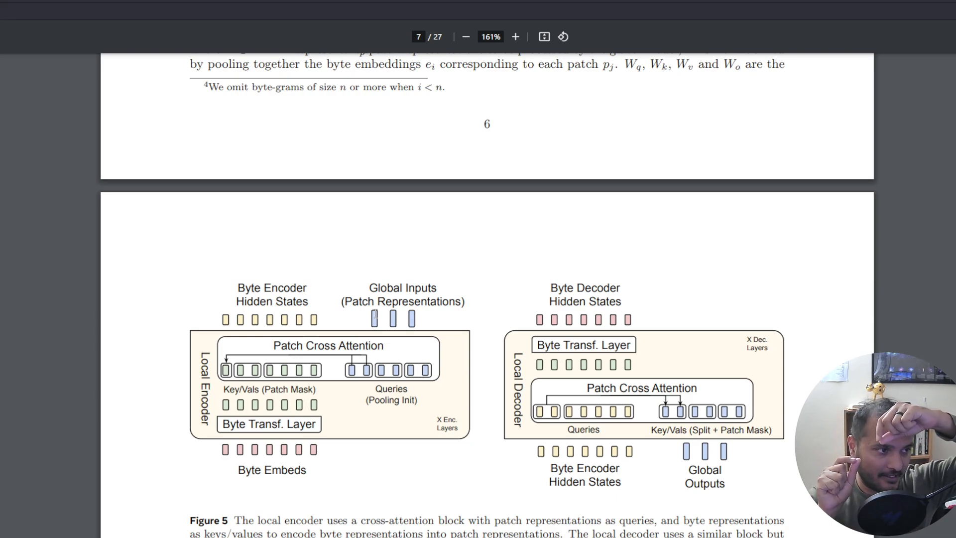
mouse_move(234, 349)
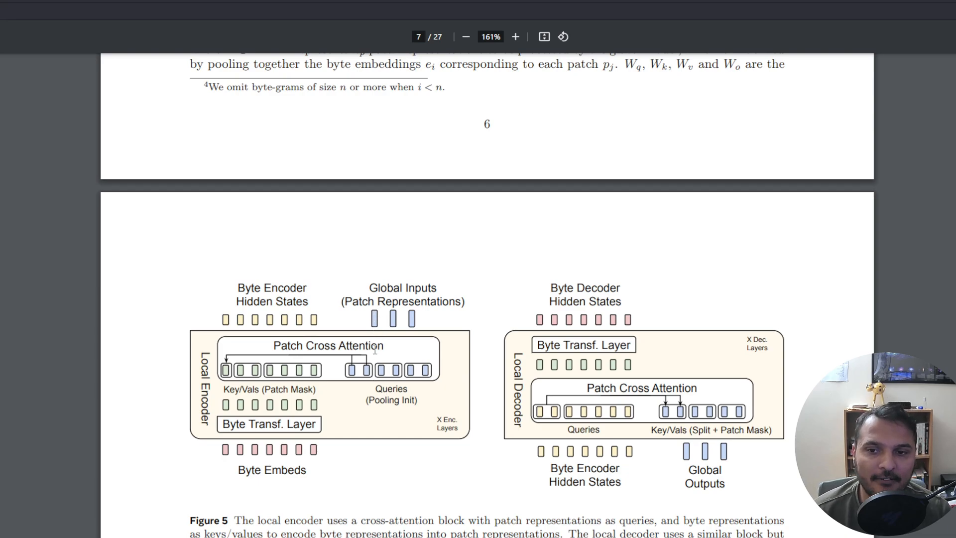
mouse_move(378, 318)
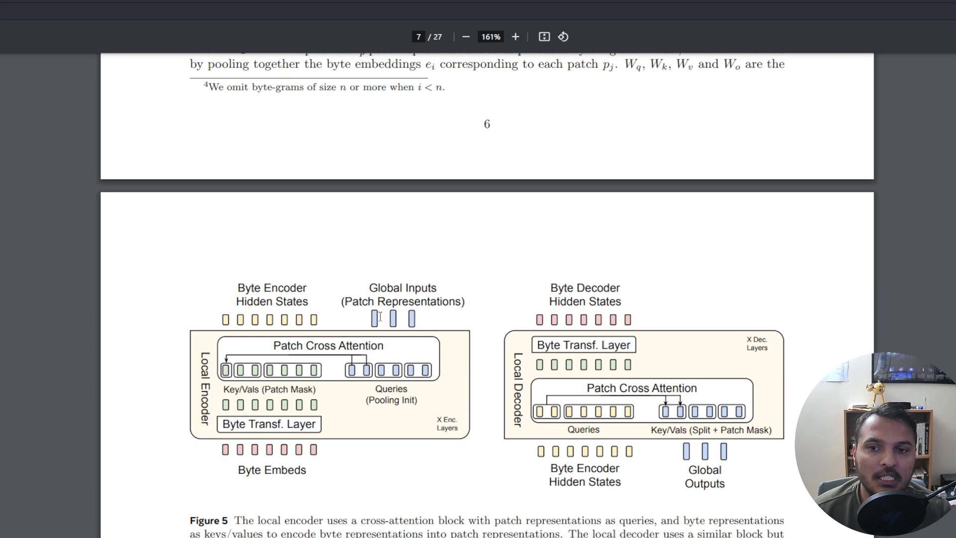
mouse_move(376, 353)
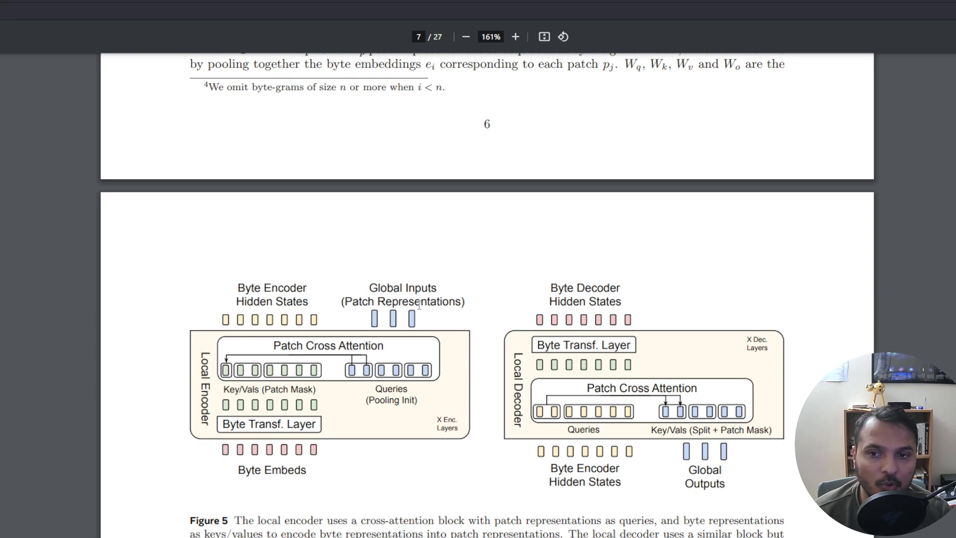
mouse_move(293, 352)
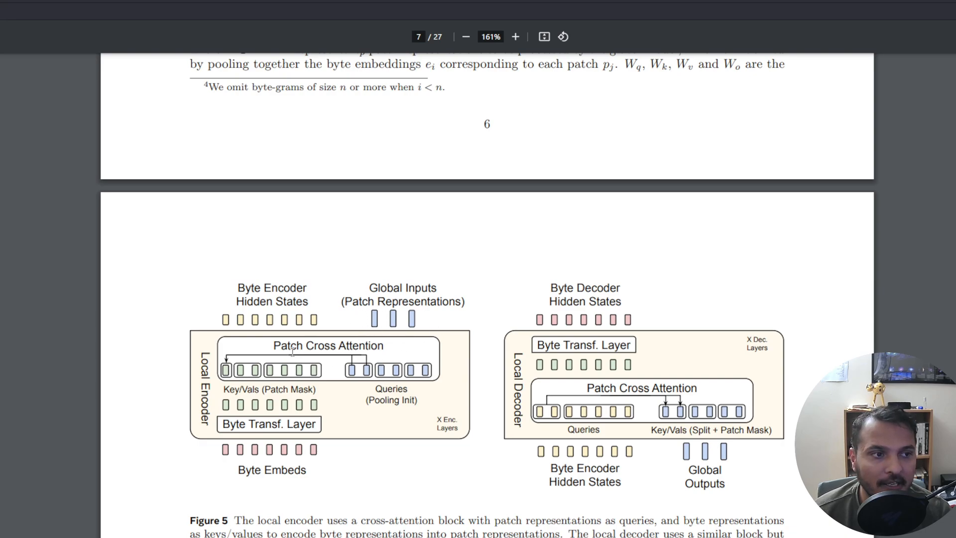
mouse_move(283, 304)
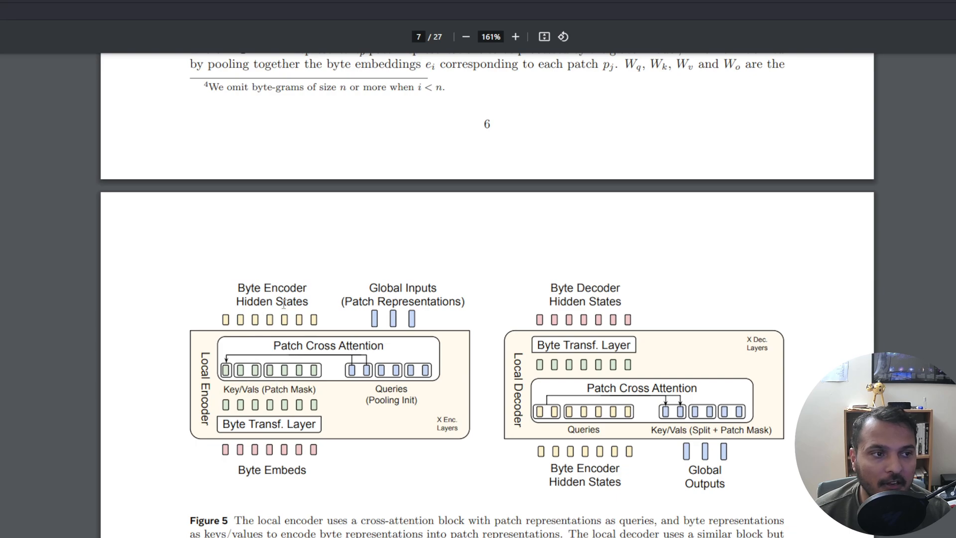
mouse_move(365, 337)
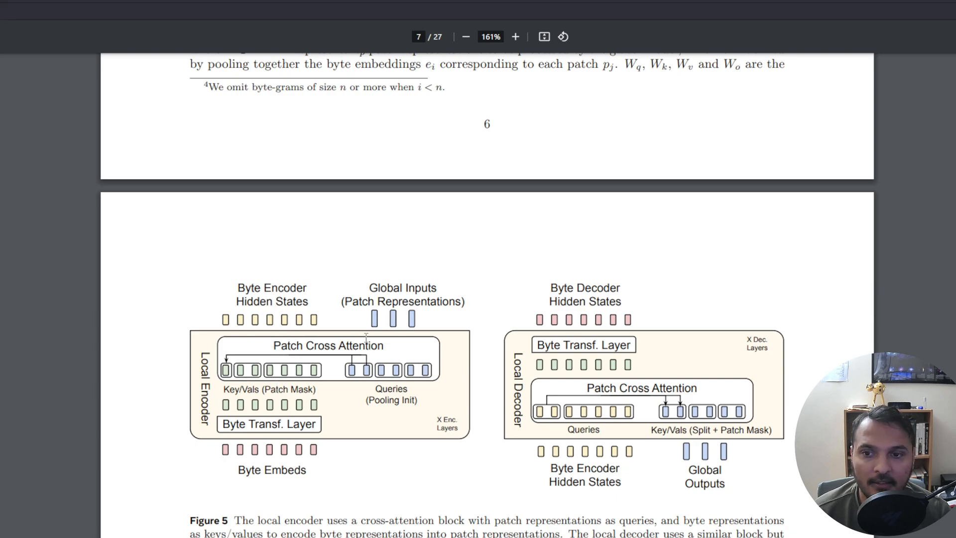
mouse_move(378, 395)
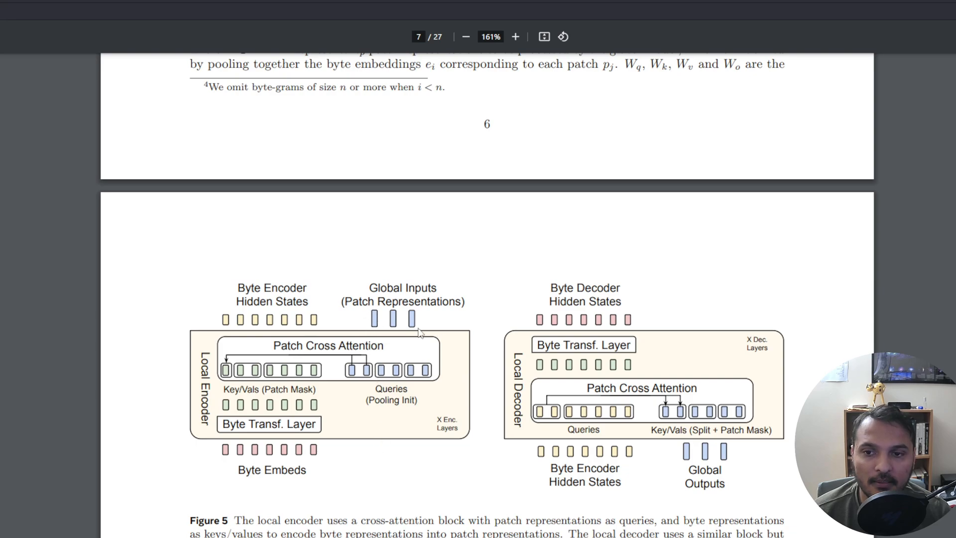
mouse_move(403, 387)
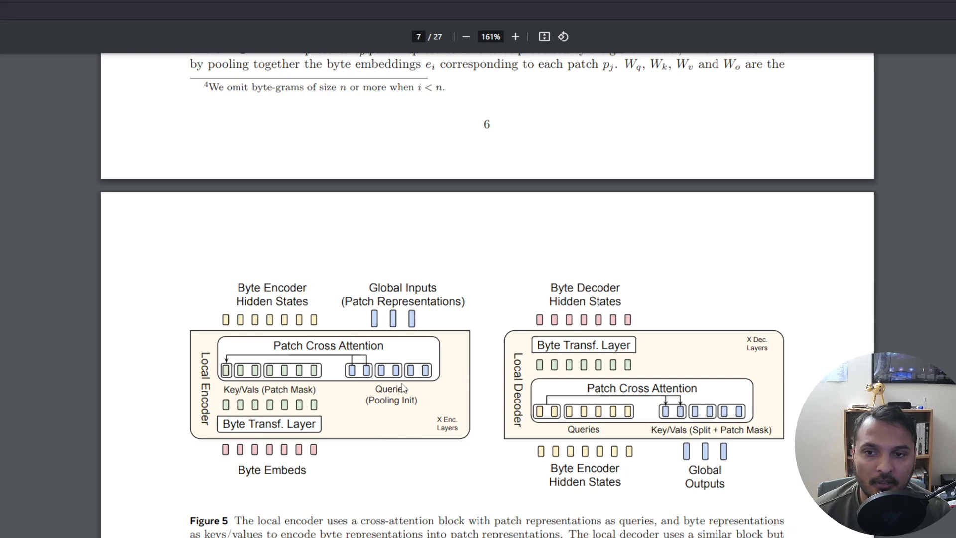
mouse_move(310, 323)
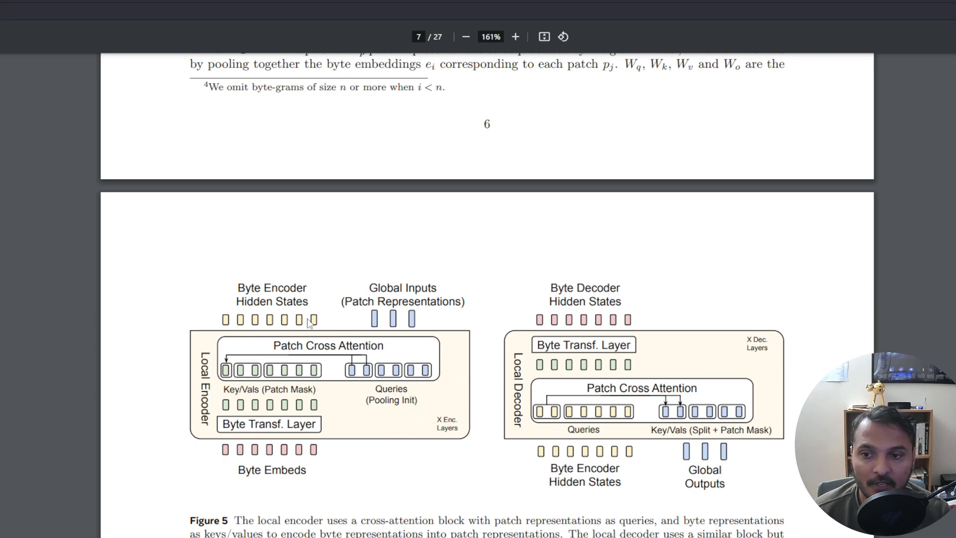
mouse_move(270, 445)
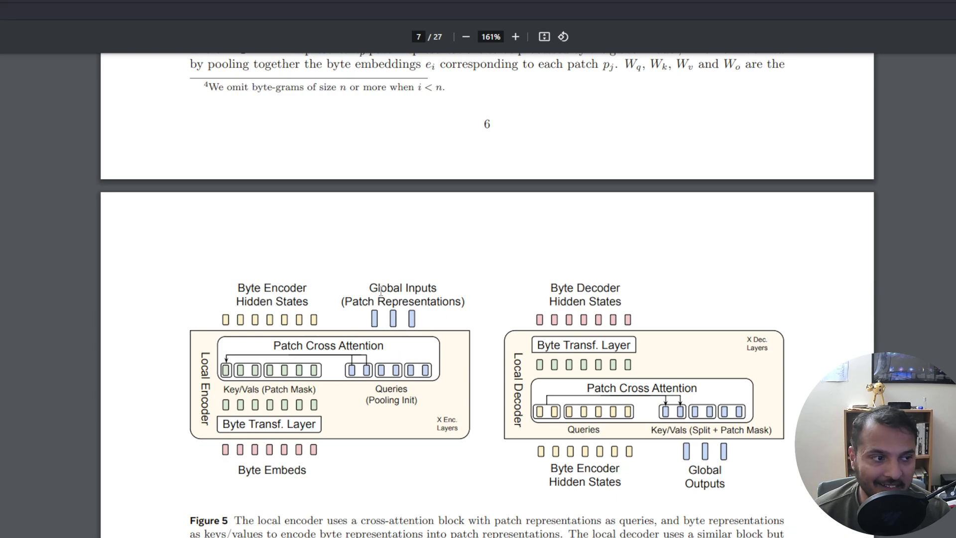
mouse_move(392, 335)
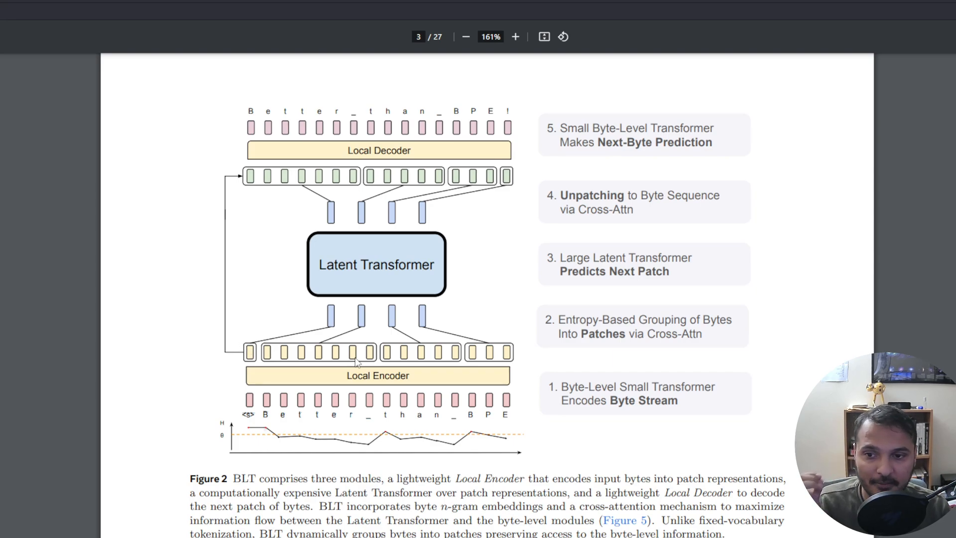
mouse_move(333, 335)
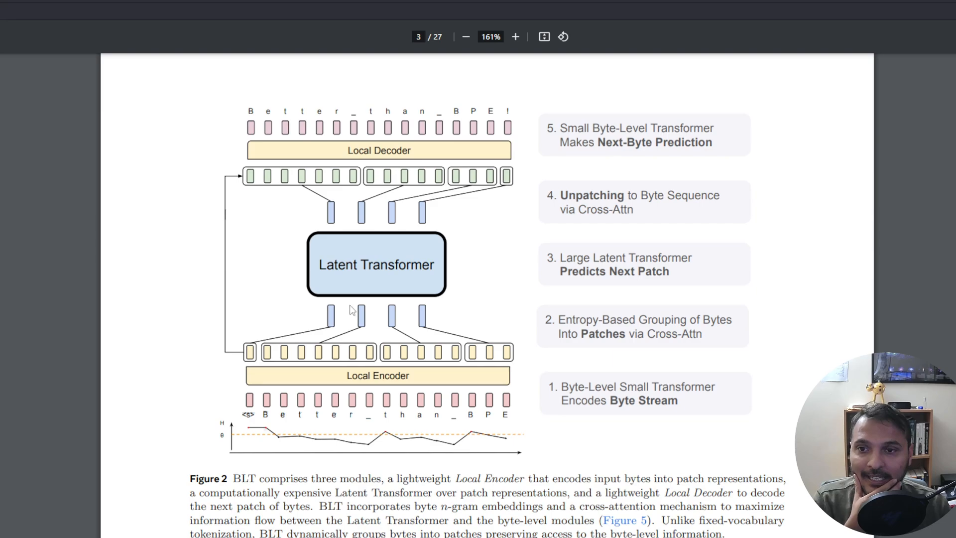
mouse_move(438, 249)
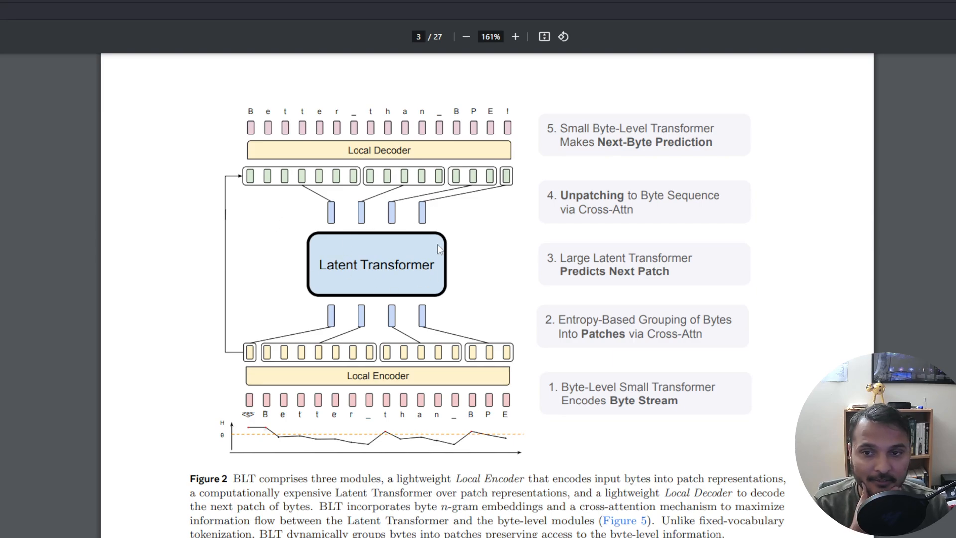
mouse_move(445, 251)
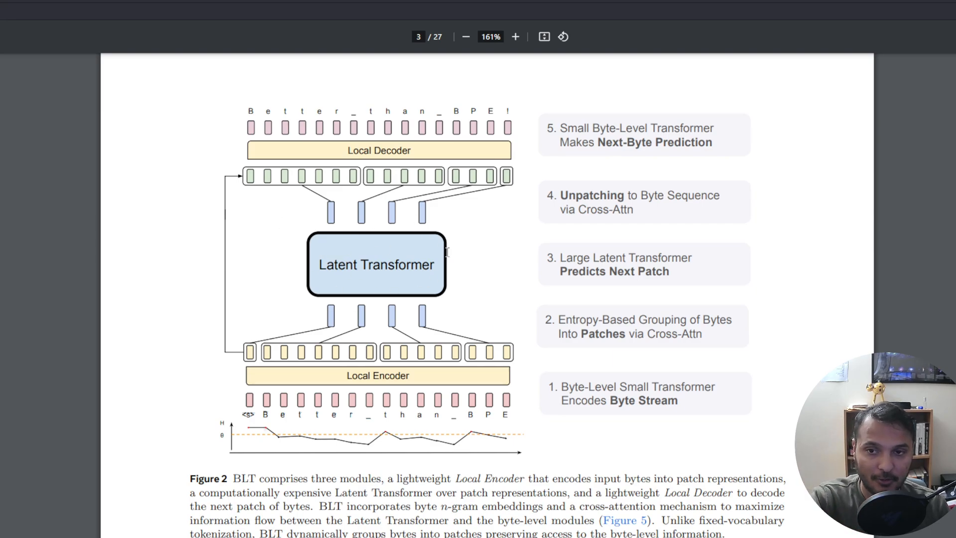
Step: Scroll from Figure 2 on page 3 back down to Figure 5 on page 7
scroll(down, 3)
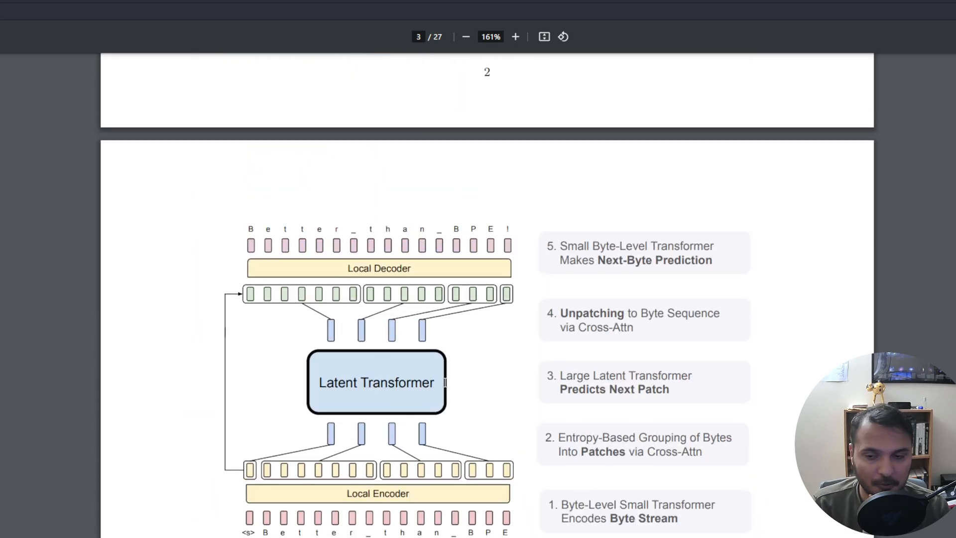
scroll(down, 3)
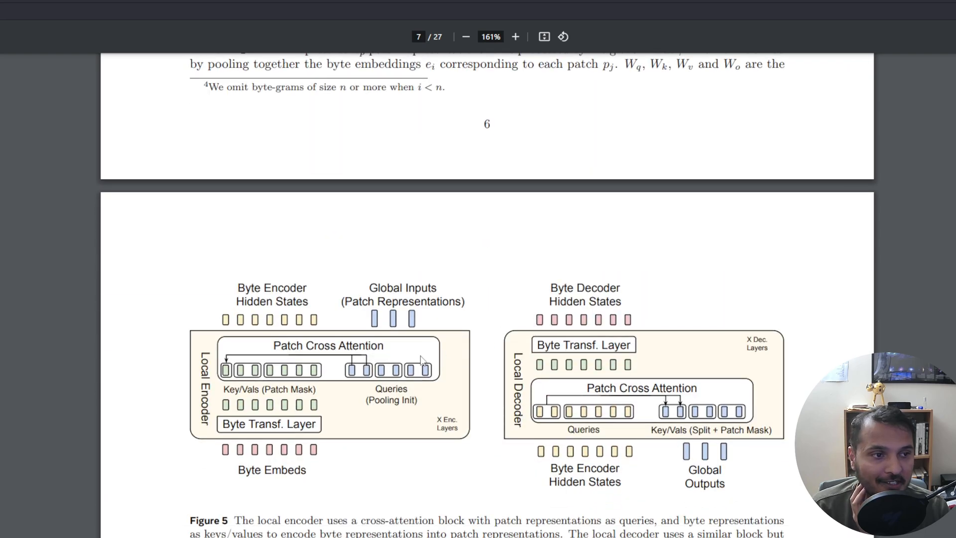
Step: Bring Figure 5 fully into view and highlight its Byte Encoder Hidden States label
scroll(down, 3)
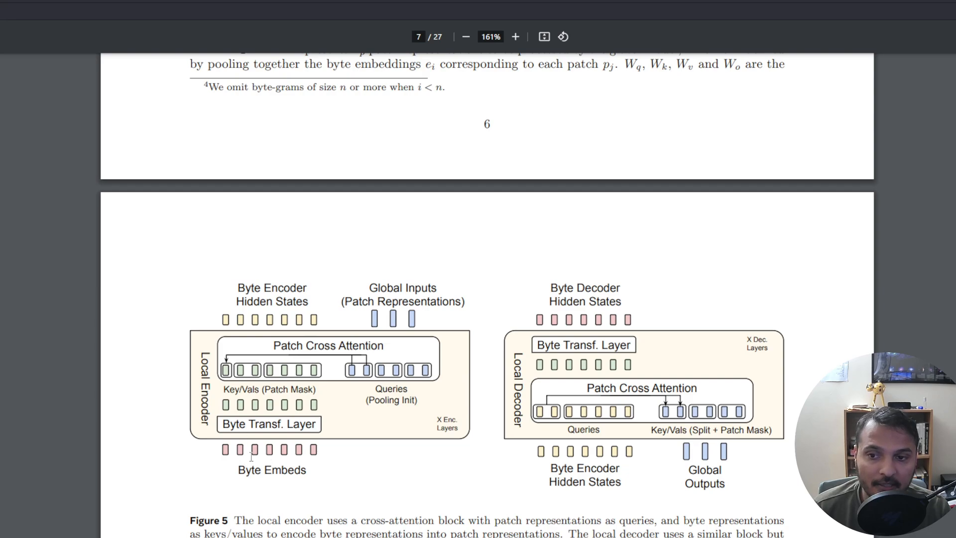
double_click(271, 471)
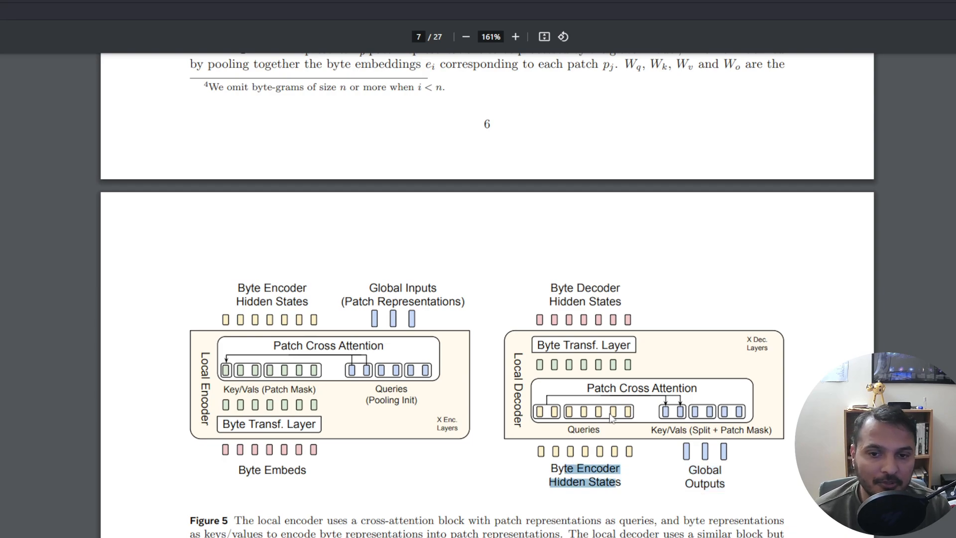
mouse_move(737, 459)
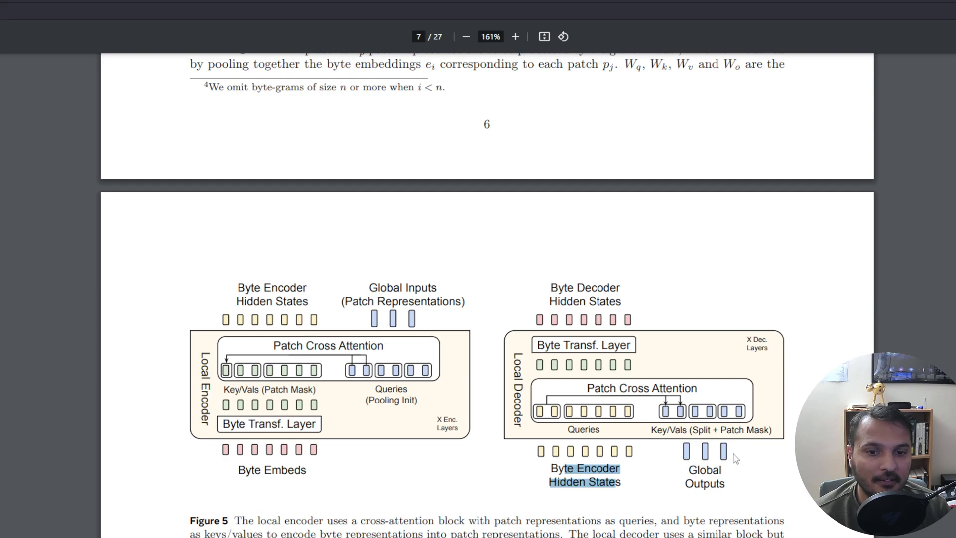
mouse_move(546, 376)
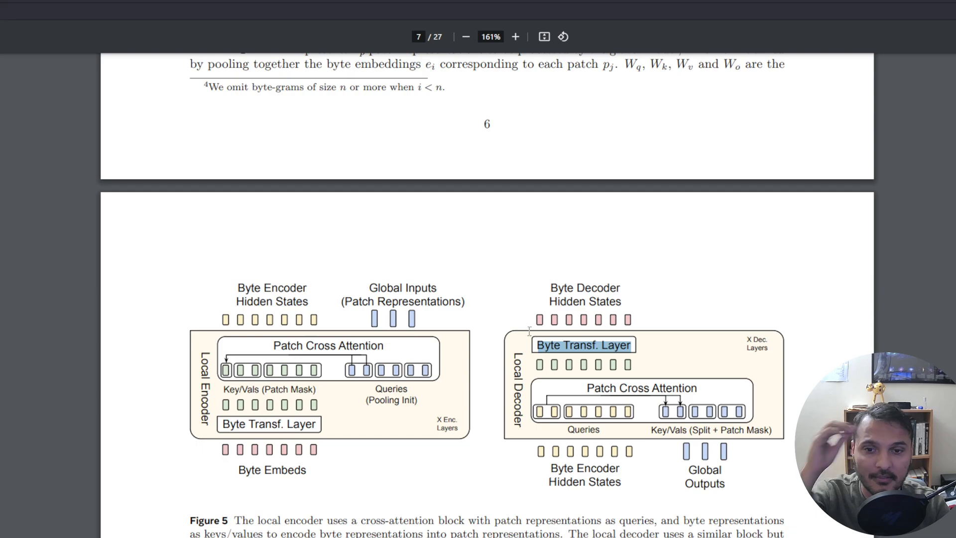
mouse_move(645, 417)
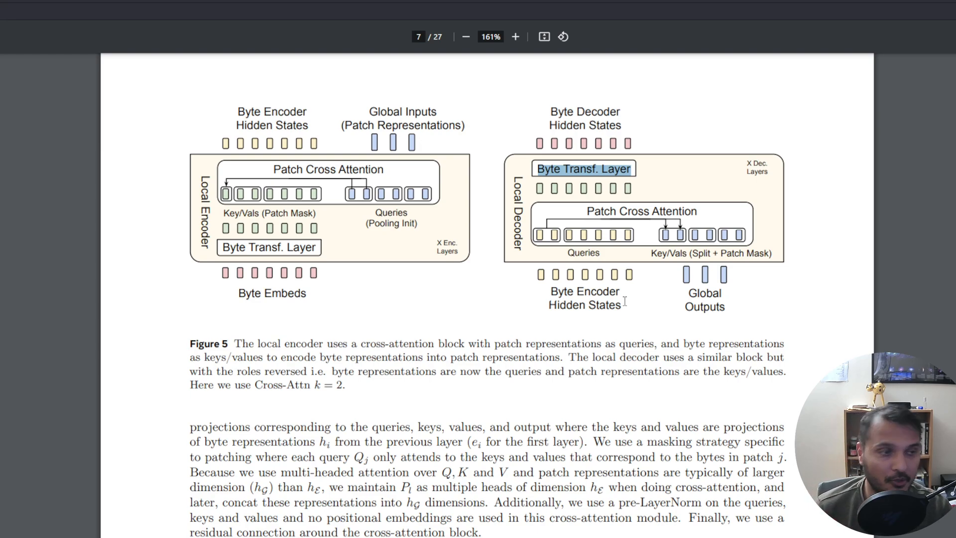
Step: Scroll through pages 8 to 11 to Table 2 and section 5.3 on page 12
scroll(down, 3)
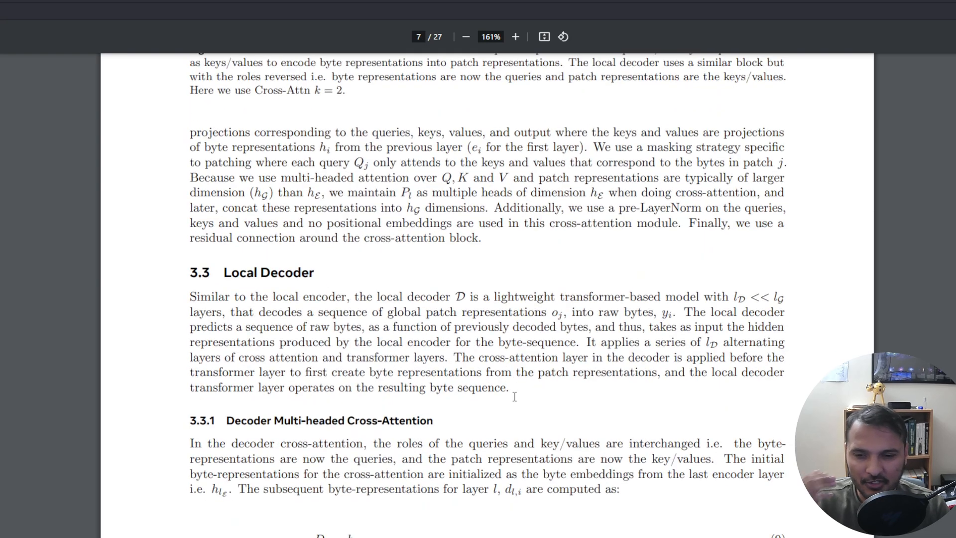
scroll(down, 3)
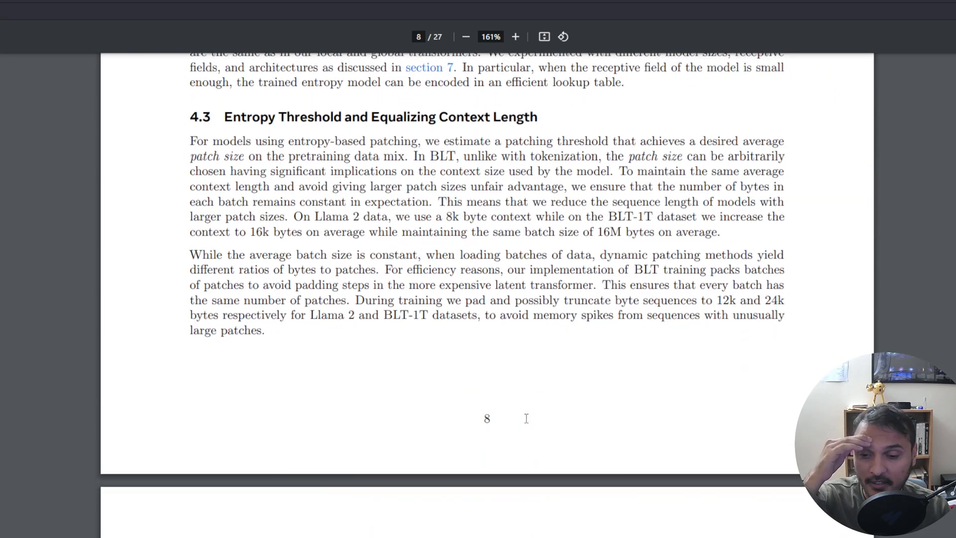
scroll(down, 3)
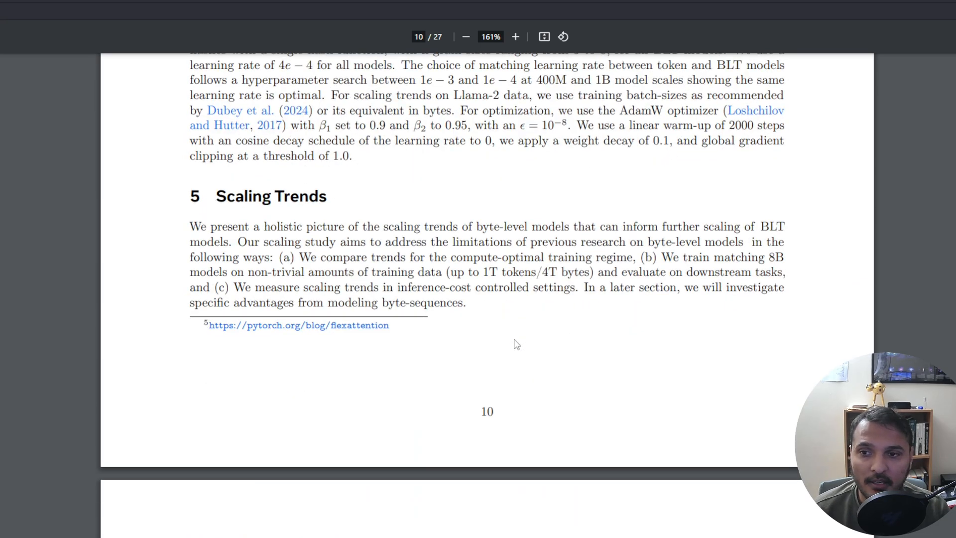
scroll(down, 3)
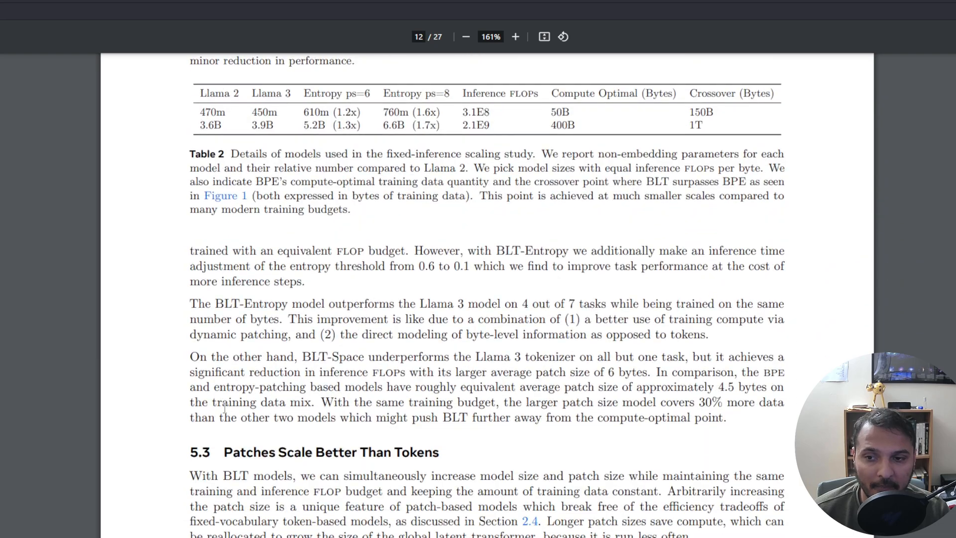
scroll(down, 3)
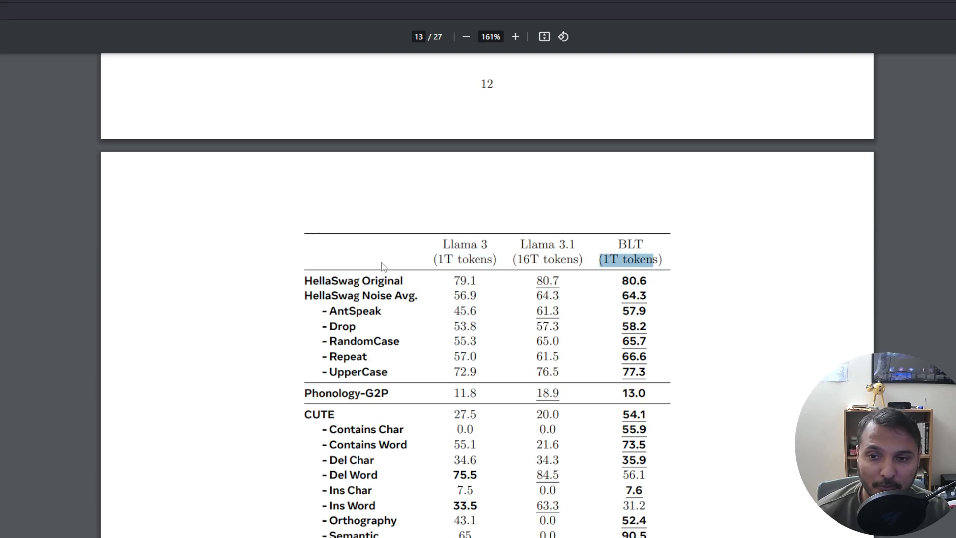
mouse_move(524, 302)
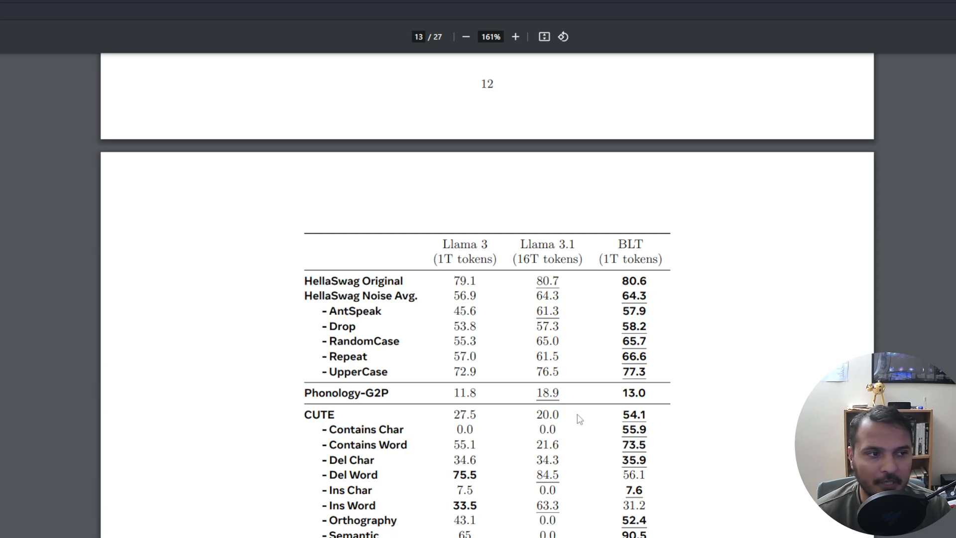
mouse_move(363, 363)
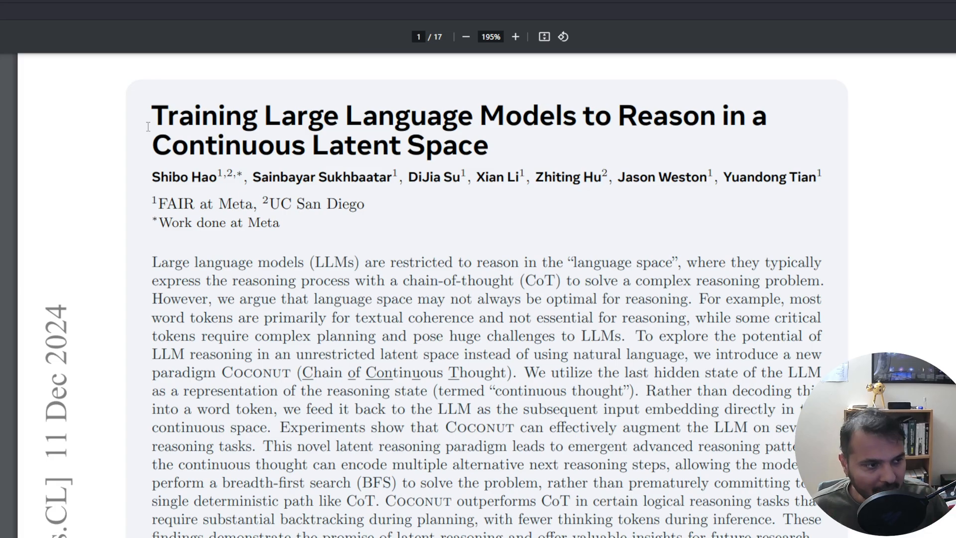
Step: Scroll down from Figure 1 on page 2 toward Figure 2 on page 4
scroll(down, 3)
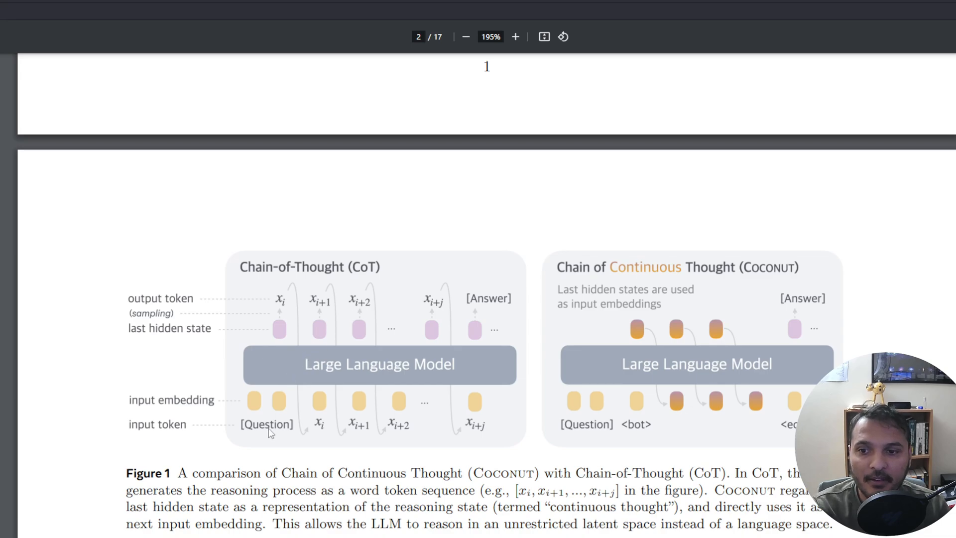
mouse_move(266, 395)
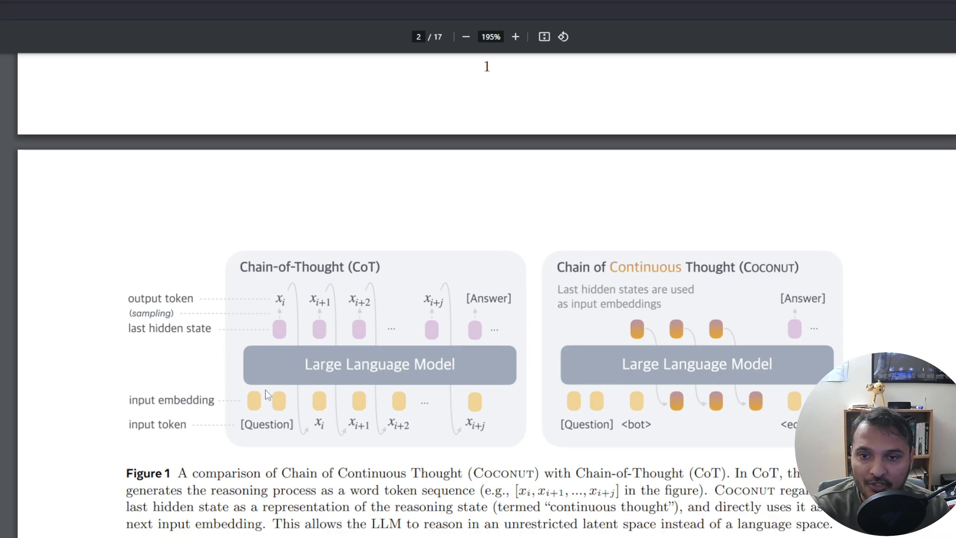
mouse_move(310, 352)
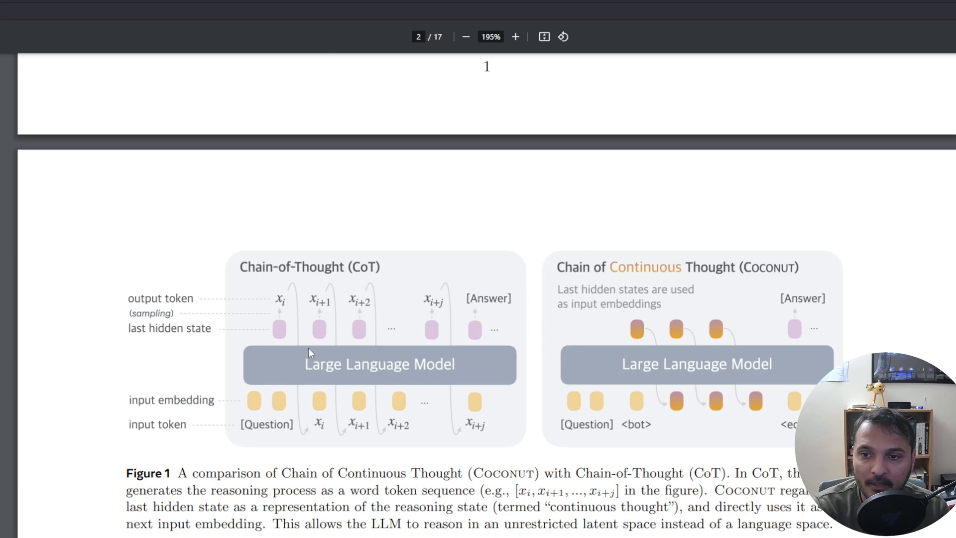
mouse_move(308, 307)
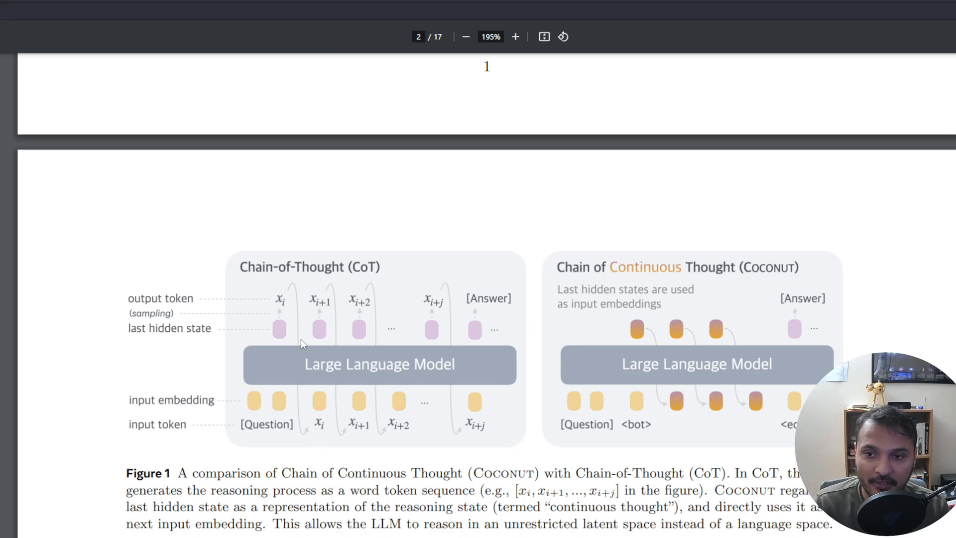
mouse_move(438, 268)
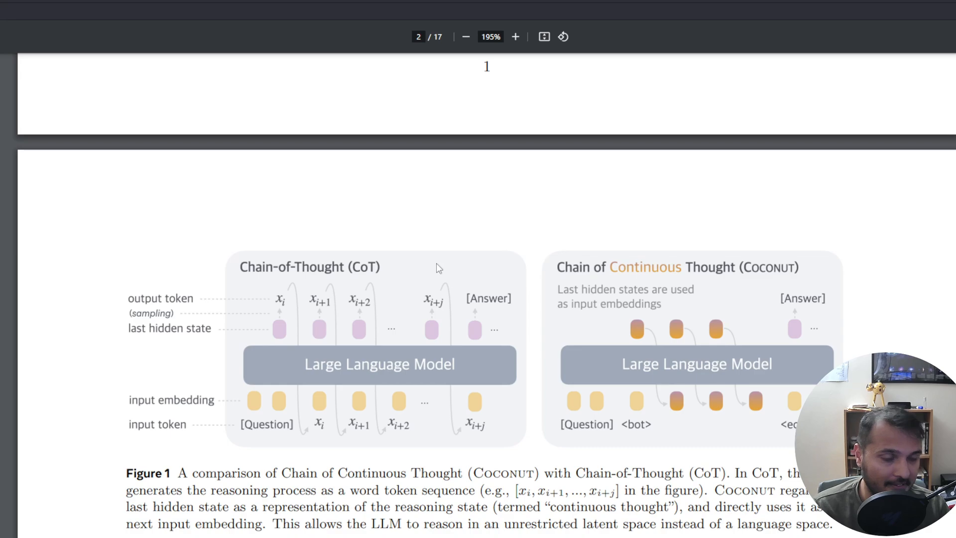
mouse_move(723, 259)
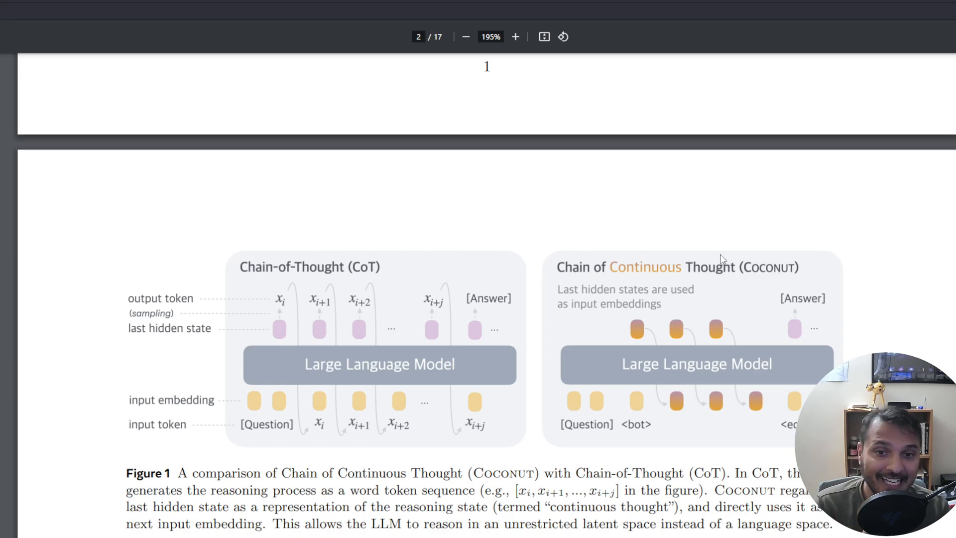
mouse_move(802, 323)
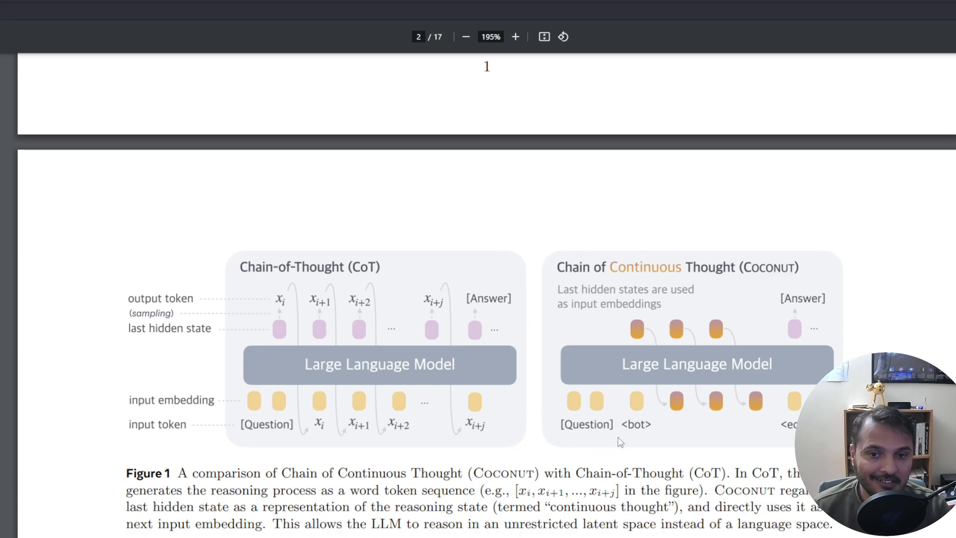
mouse_move(641, 431)
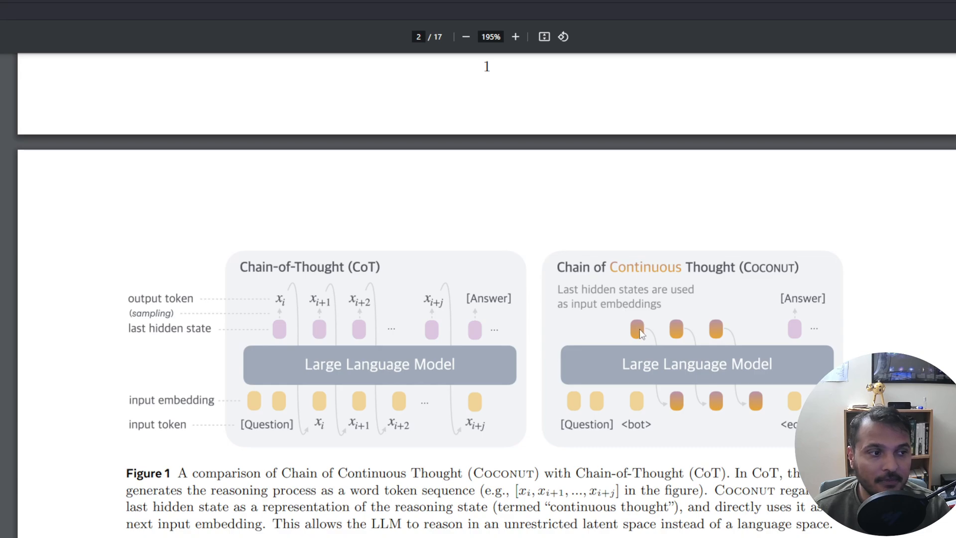
mouse_move(630, 247)
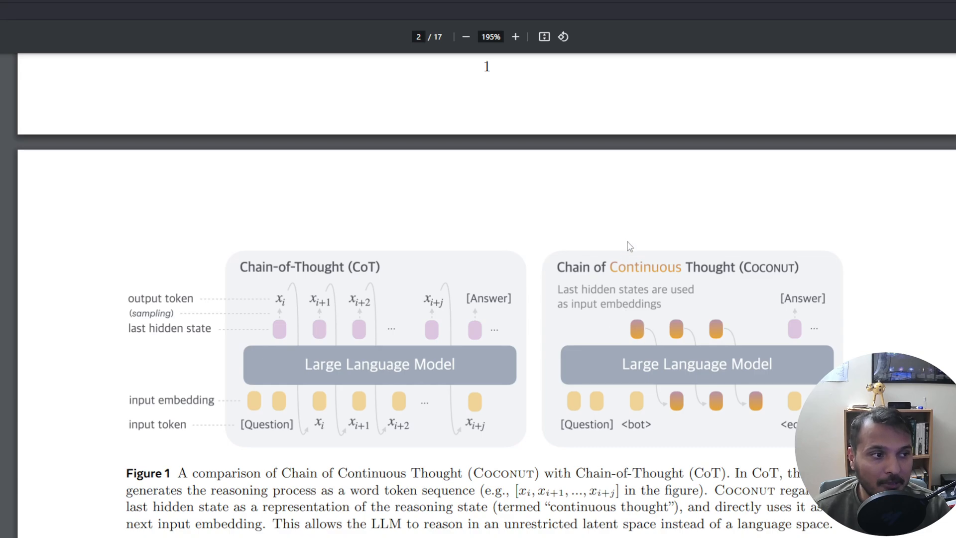
mouse_move(675, 438)
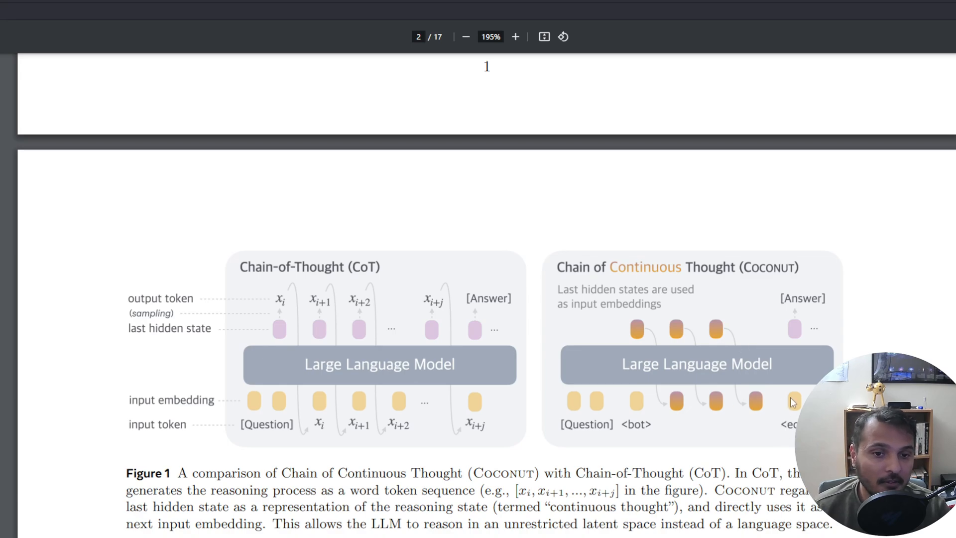
mouse_move(795, 416)
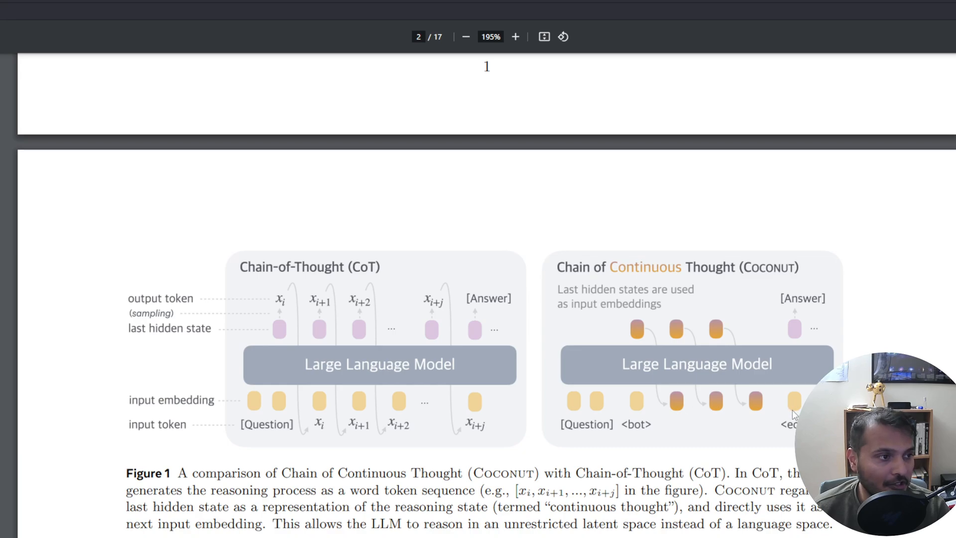
mouse_move(805, 314)
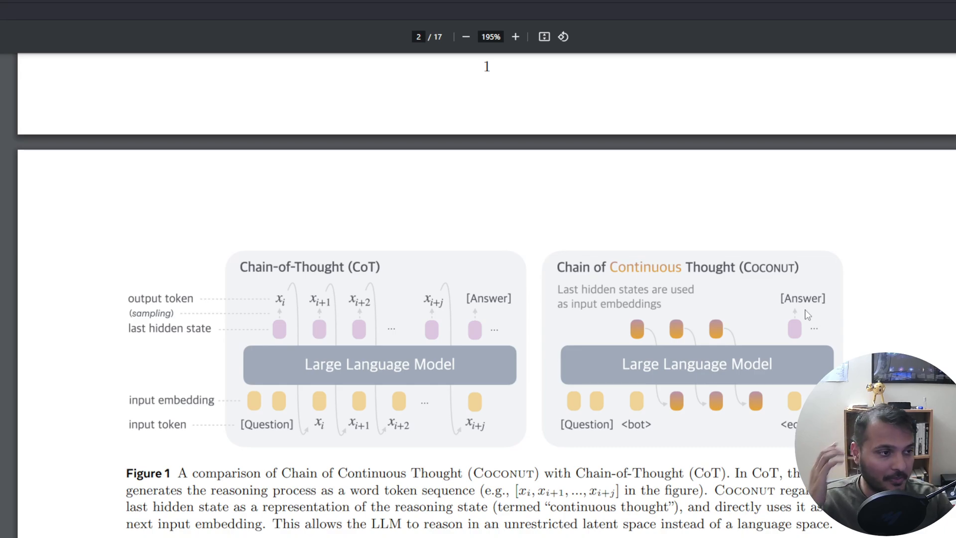
mouse_move(758, 442)
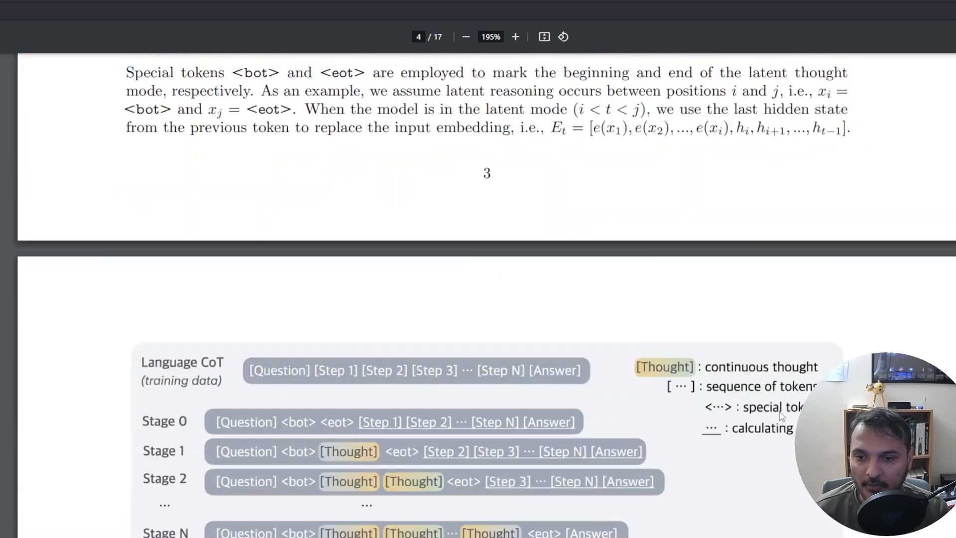
scroll(down, 3)
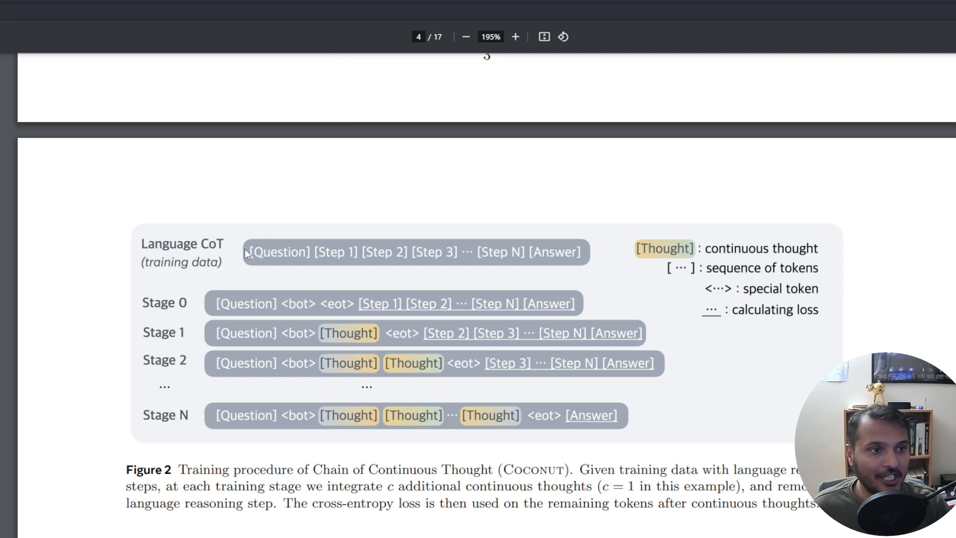
mouse_move(246, 210)
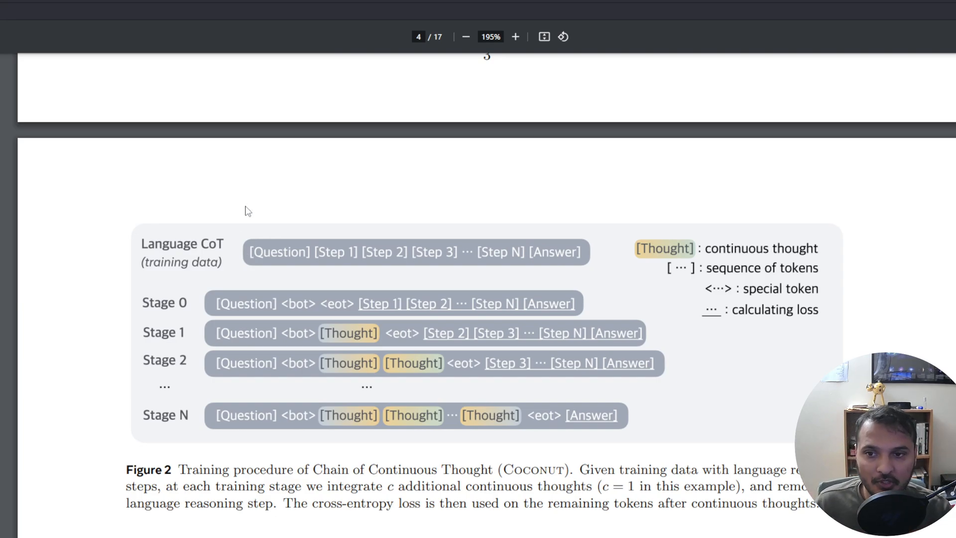
mouse_move(361, 270)
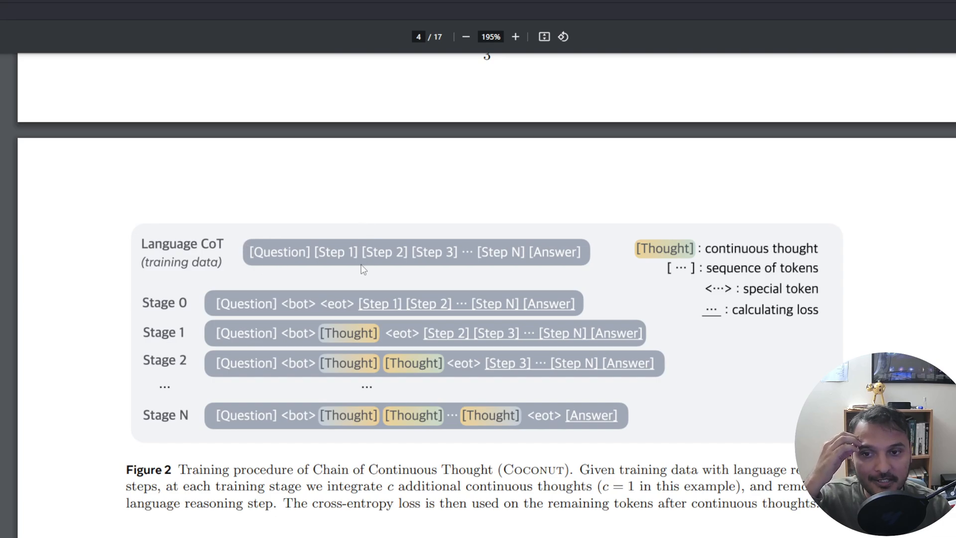
mouse_move(508, 242)
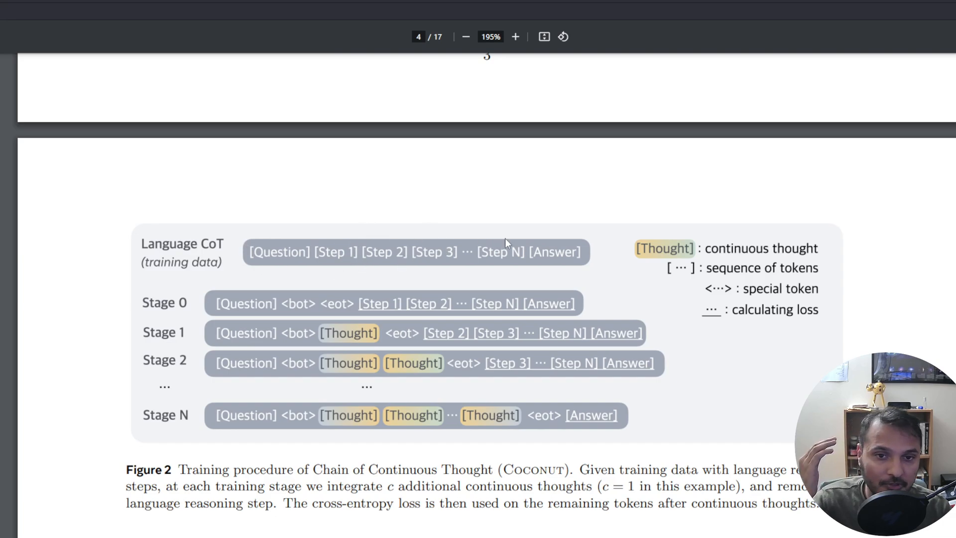
mouse_move(288, 312)
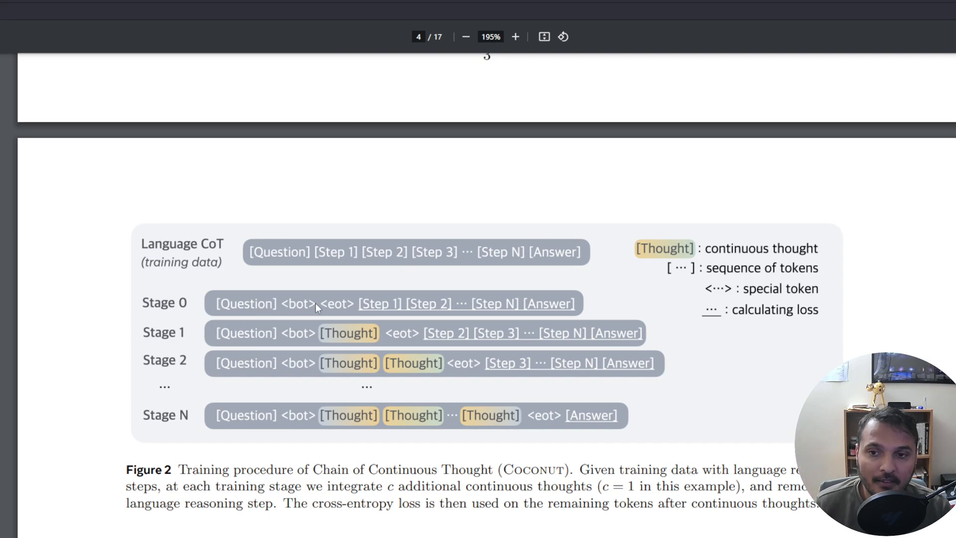
mouse_move(291, 307)
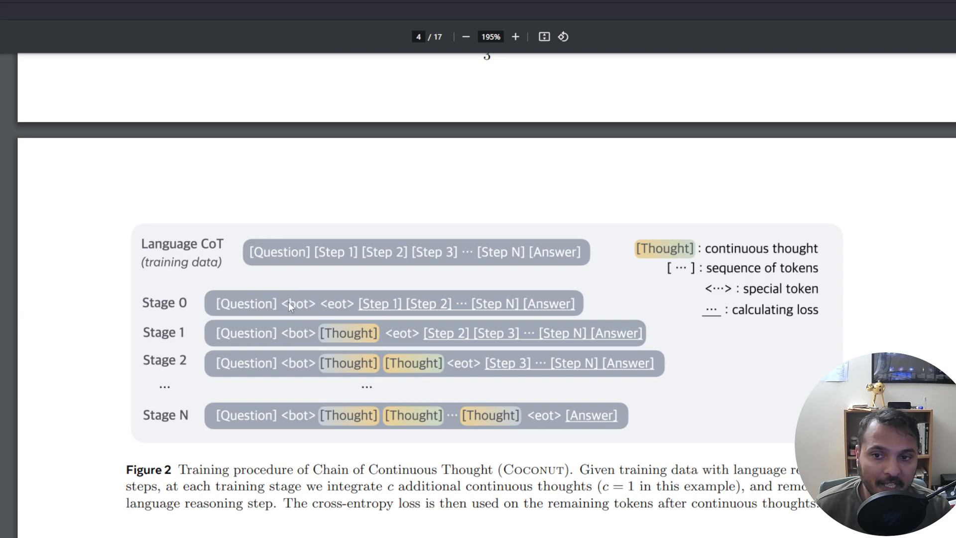
mouse_move(368, 310)
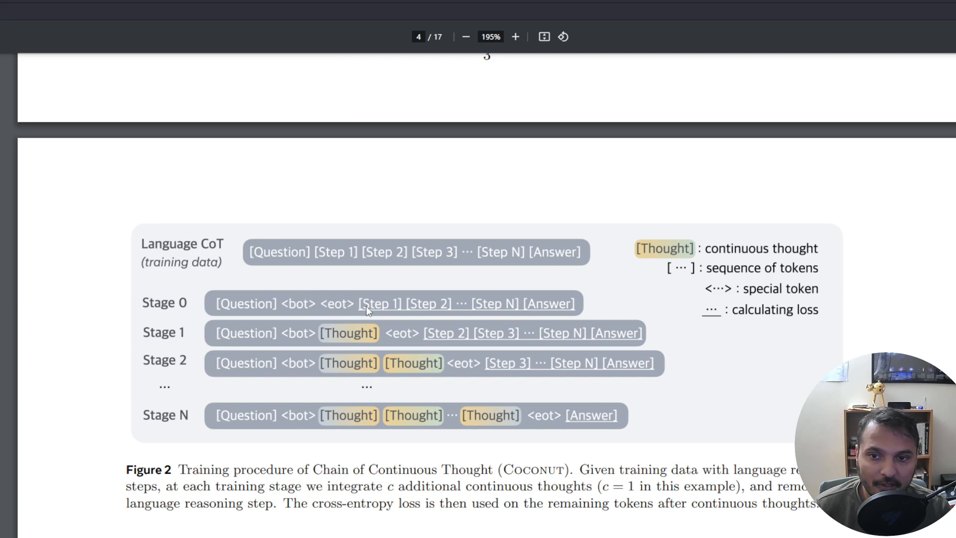
mouse_move(586, 308)
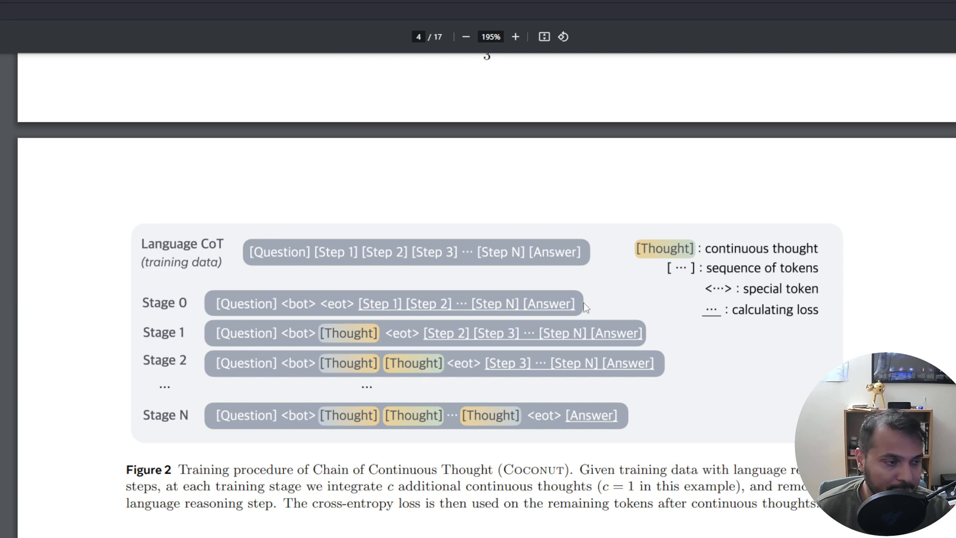
mouse_move(311, 332)
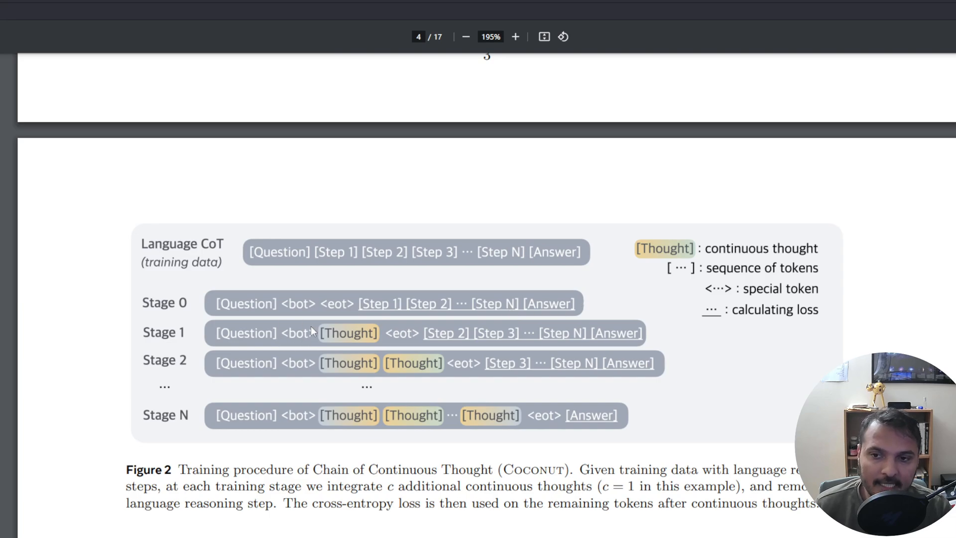
mouse_move(326, 344)
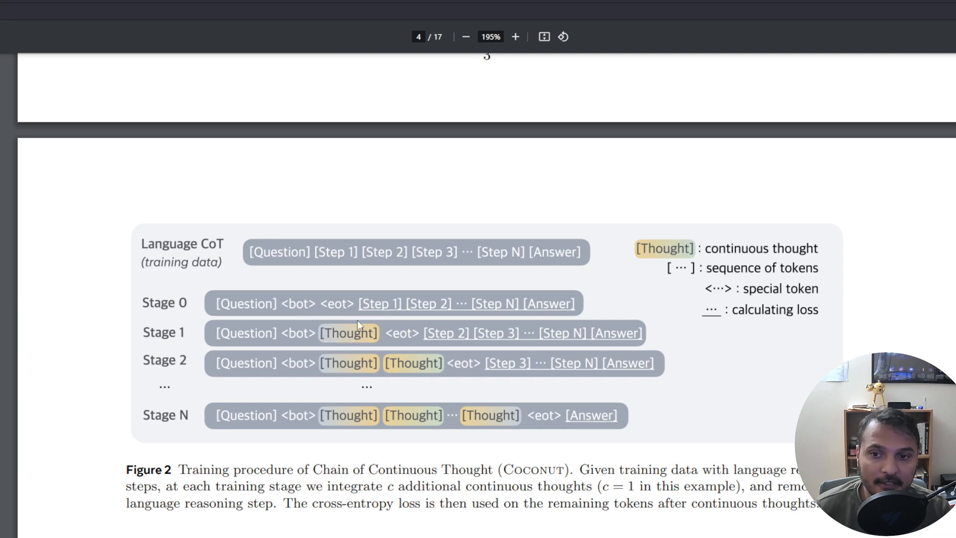
mouse_move(339, 356)
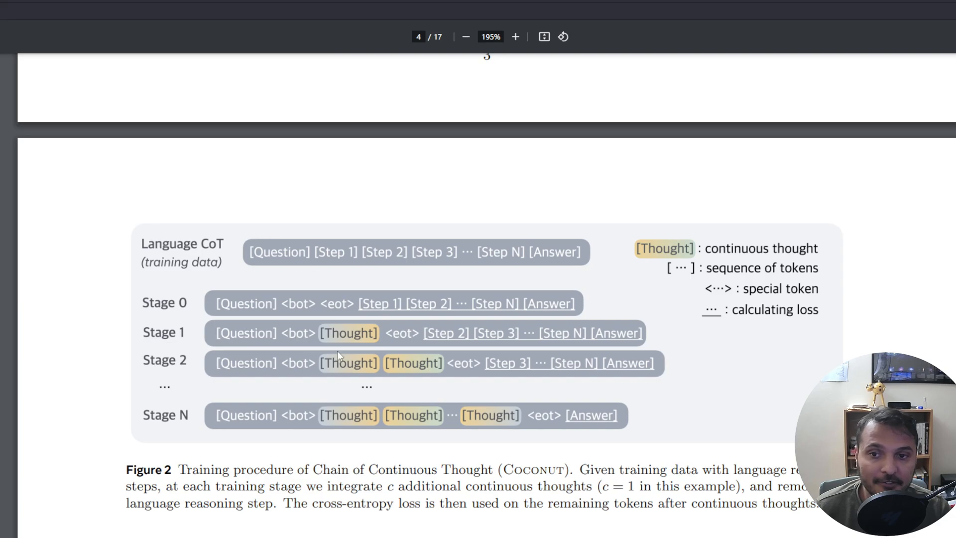
mouse_move(370, 328)
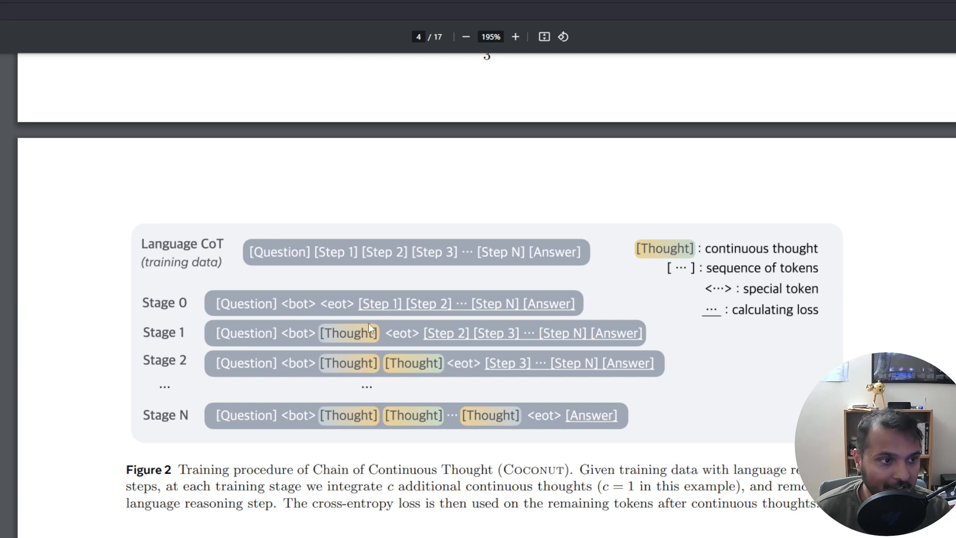
mouse_move(516, 346)
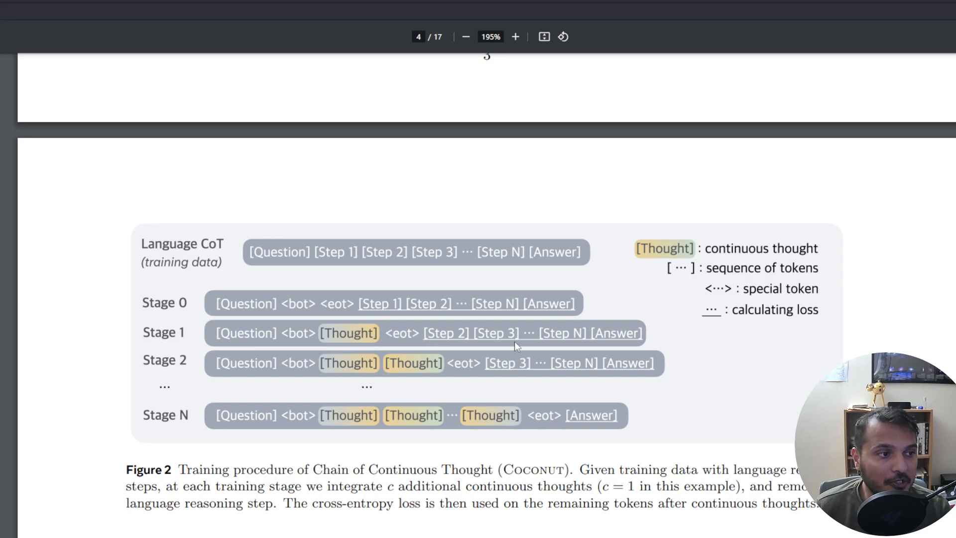
mouse_move(314, 337)
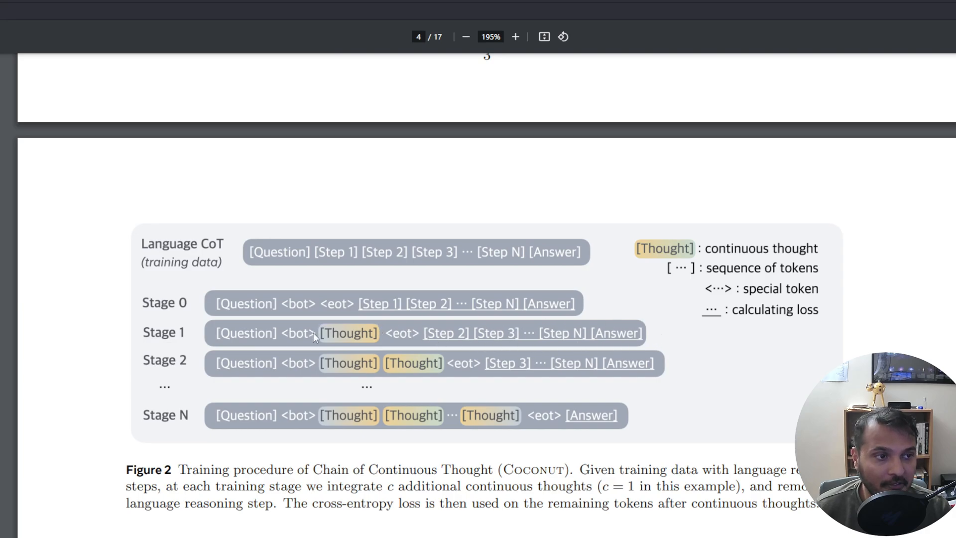
mouse_move(327, 336)
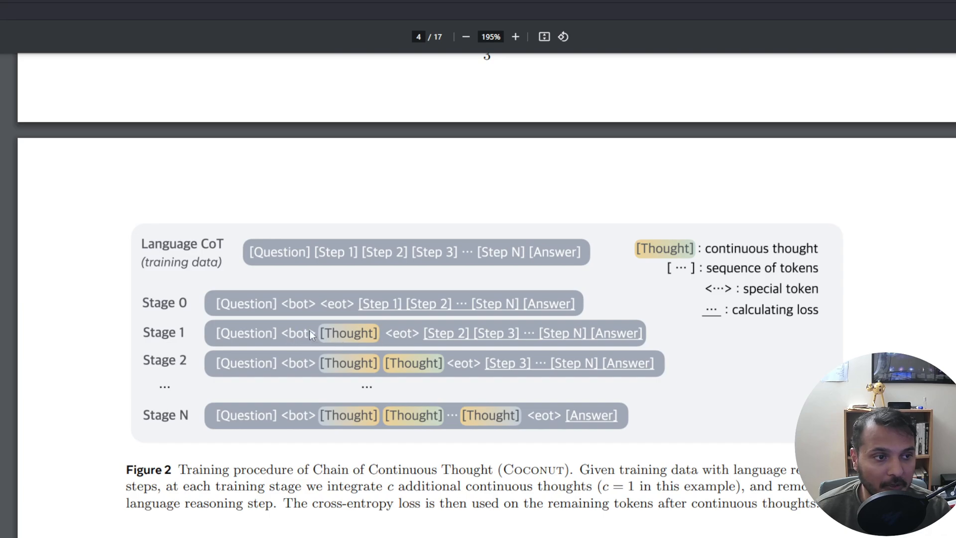
mouse_move(384, 334)
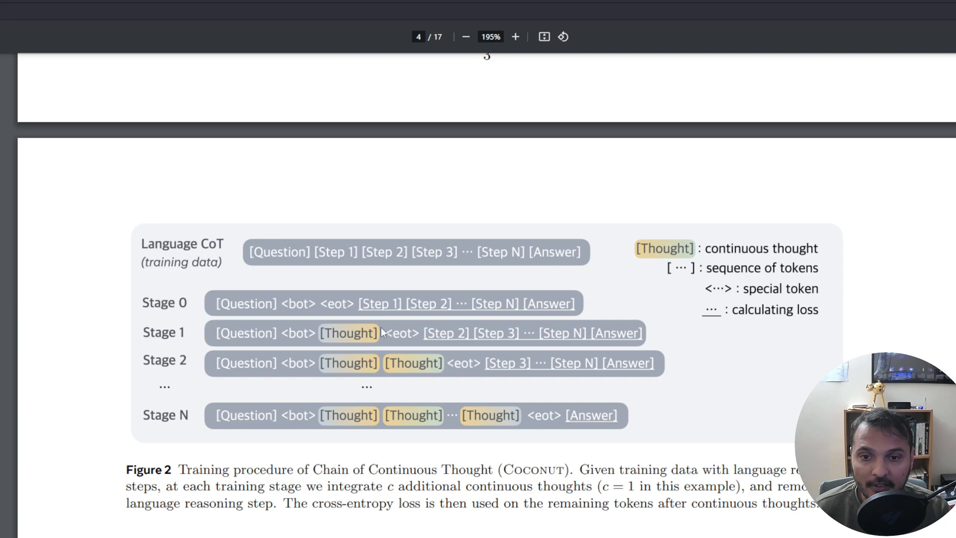
mouse_move(442, 334)
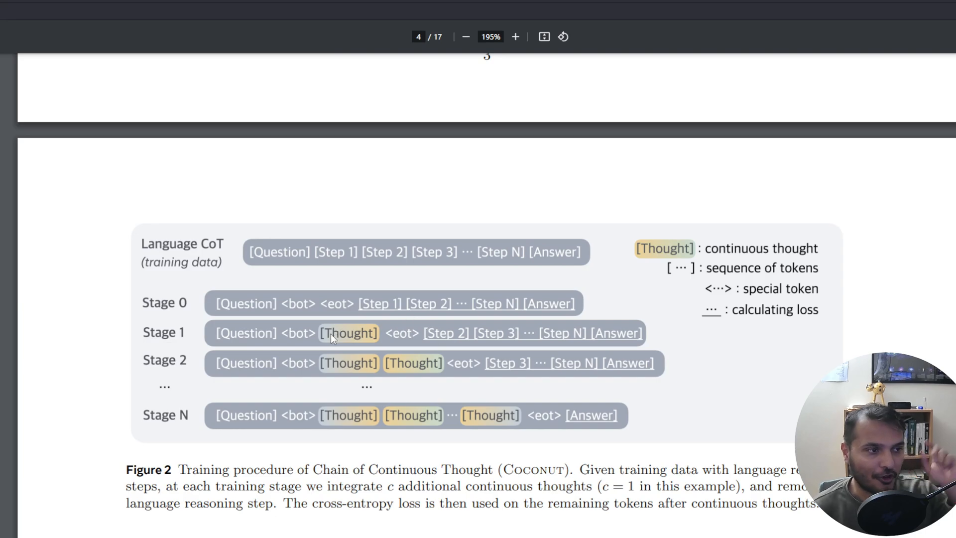
mouse_move(514, 397)
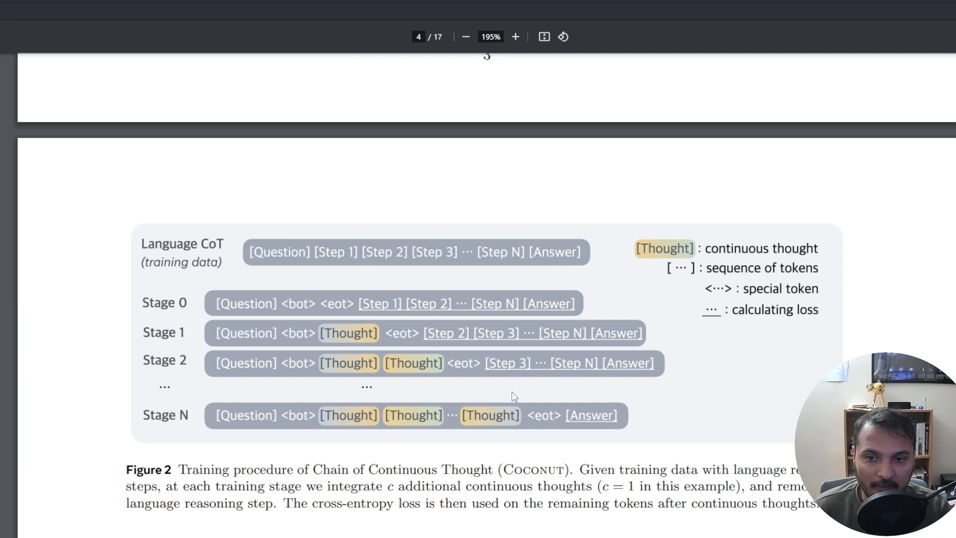
mouse_move(366, 357)
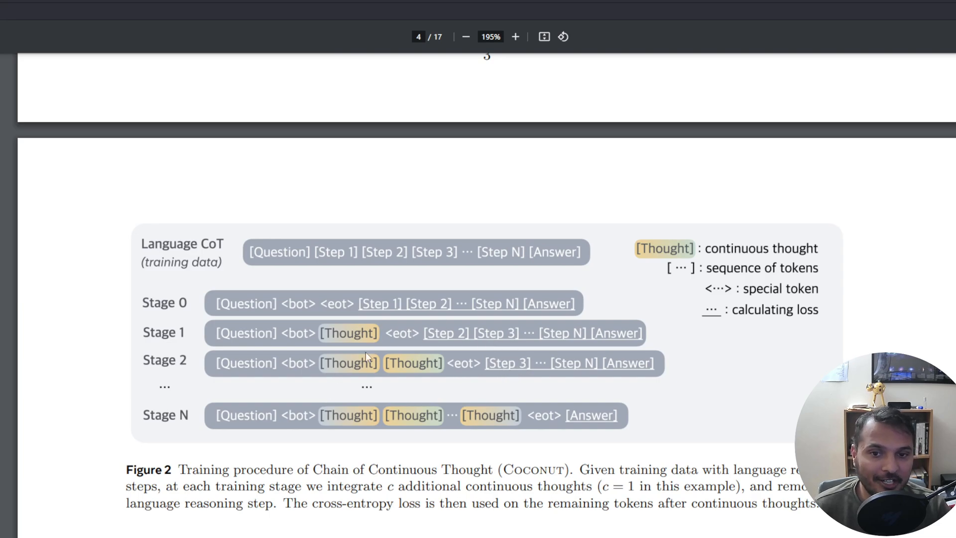
mouse_move(424, 372)
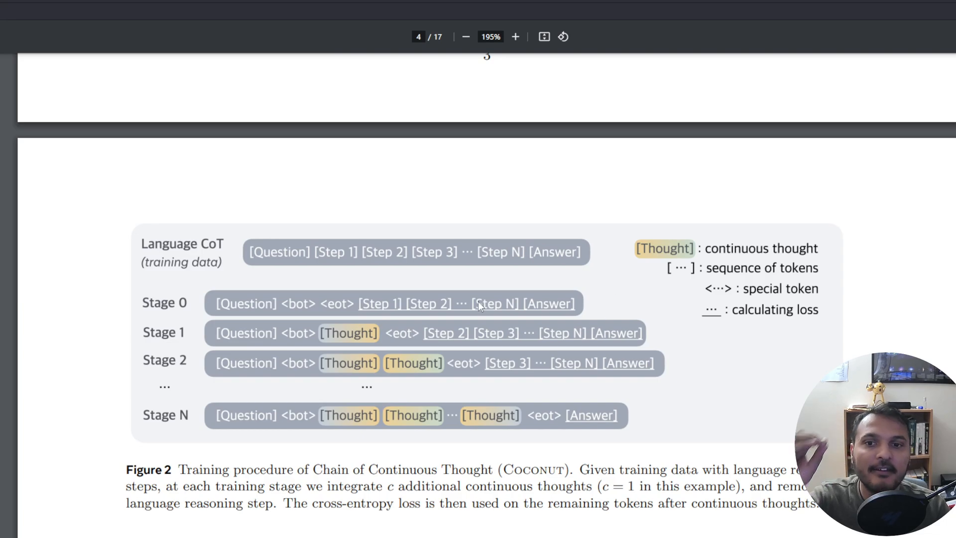
mouse_move(378, 314)
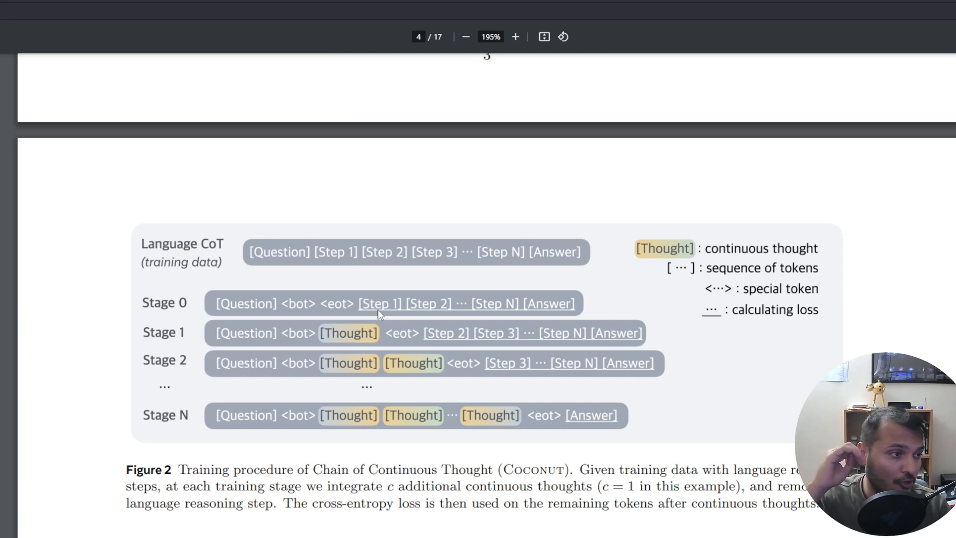
mouse_move(317, 323)
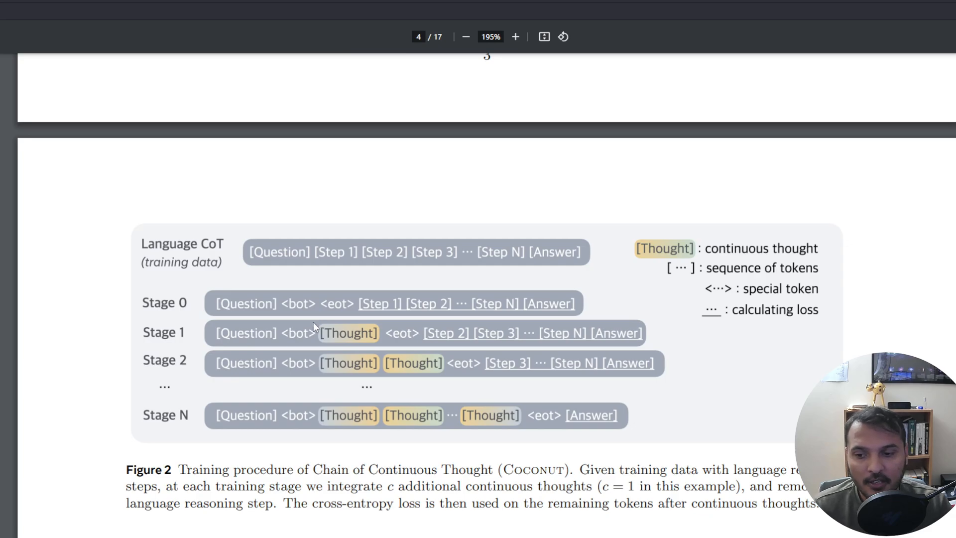
scroll(down, 3)
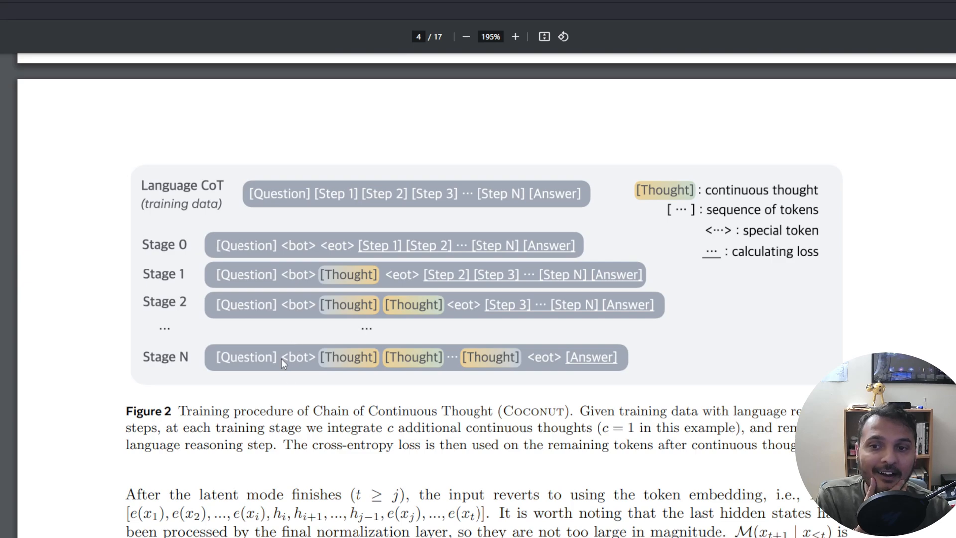
mouse_move(411, 376)
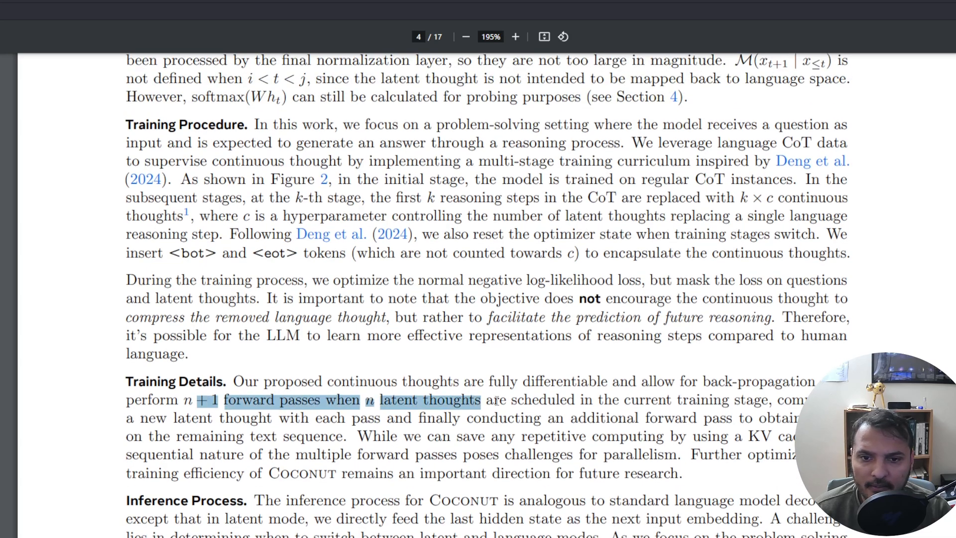
Step: Scroll from Figure 2 past Training Details to page 5's section 4.3 Baselines and Variants
scroll(down, 3)
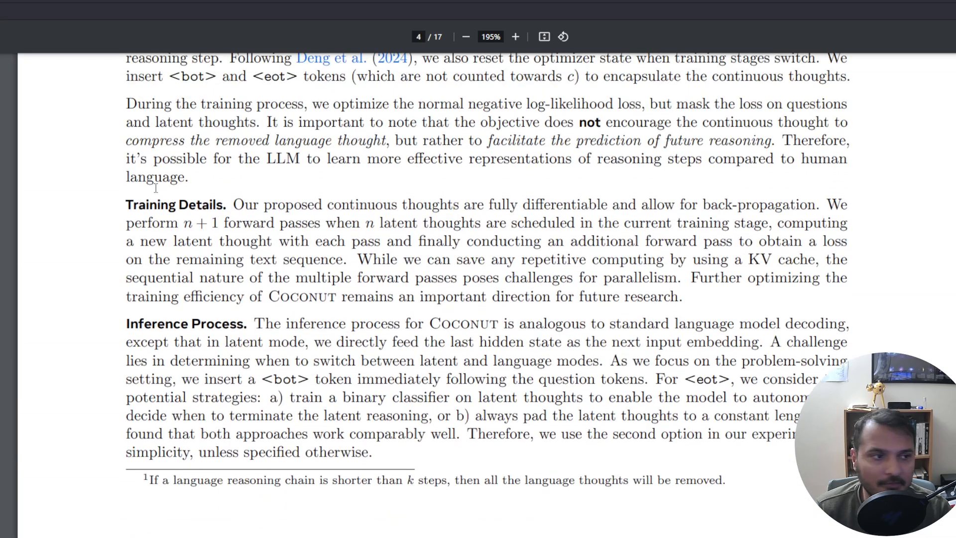
scroll(down, 3)
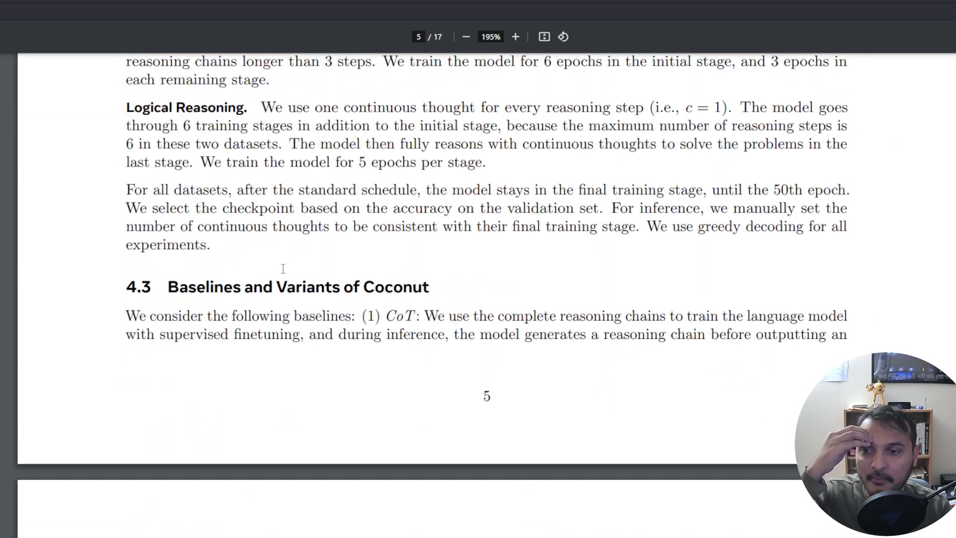
Step: Scroll through pages 5–7 to page 8's Metrics paragraph on Correct Path, Hallucination, Wrong Target
scroll(down, 3)
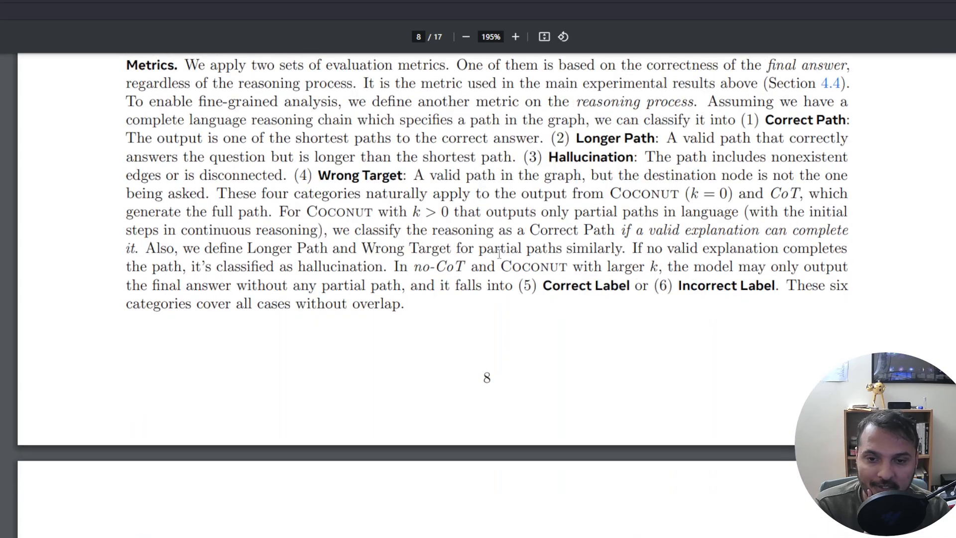
scroll(down, 3)
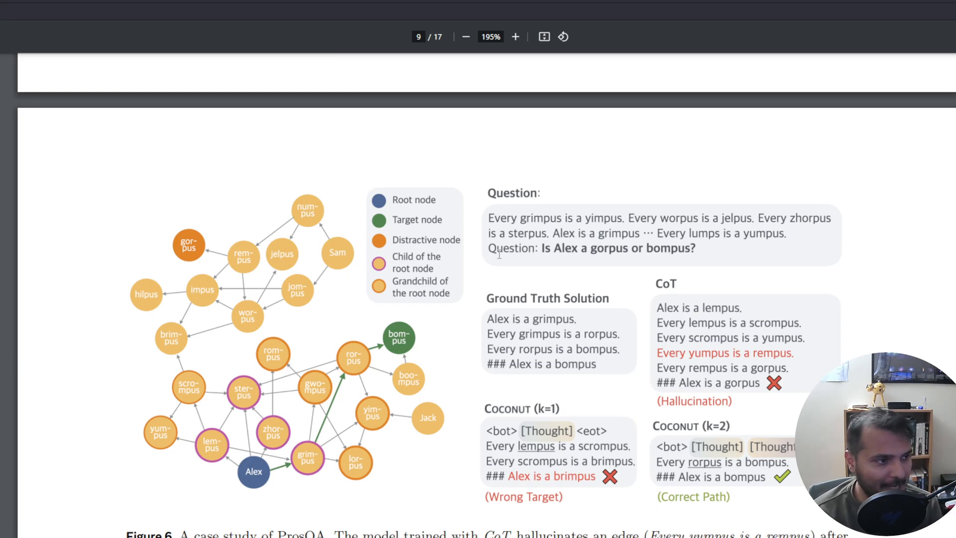
mouse_move(474, 250)
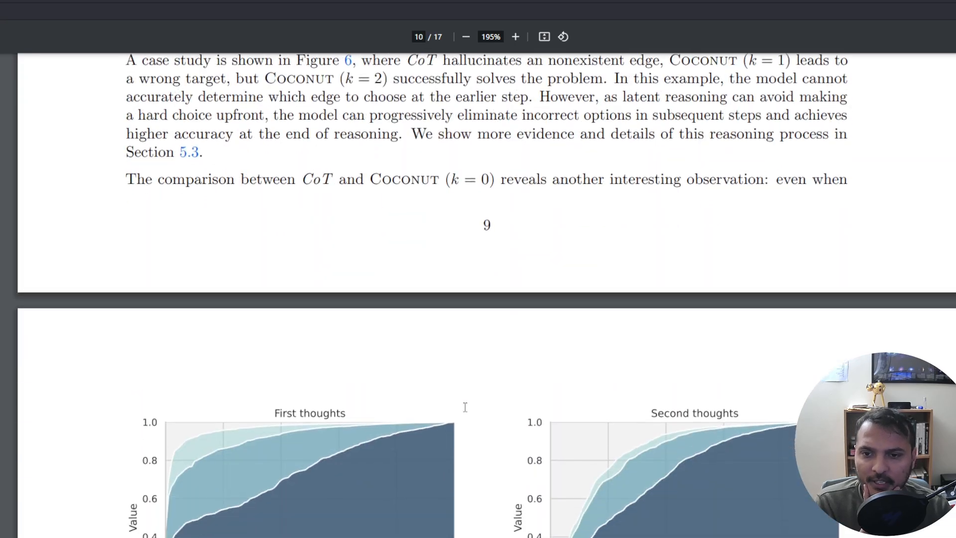
Step: Scroll past Figures 6 and 8 to page 11's Figure 9 and Conclusion heading
scroll(down, 3)
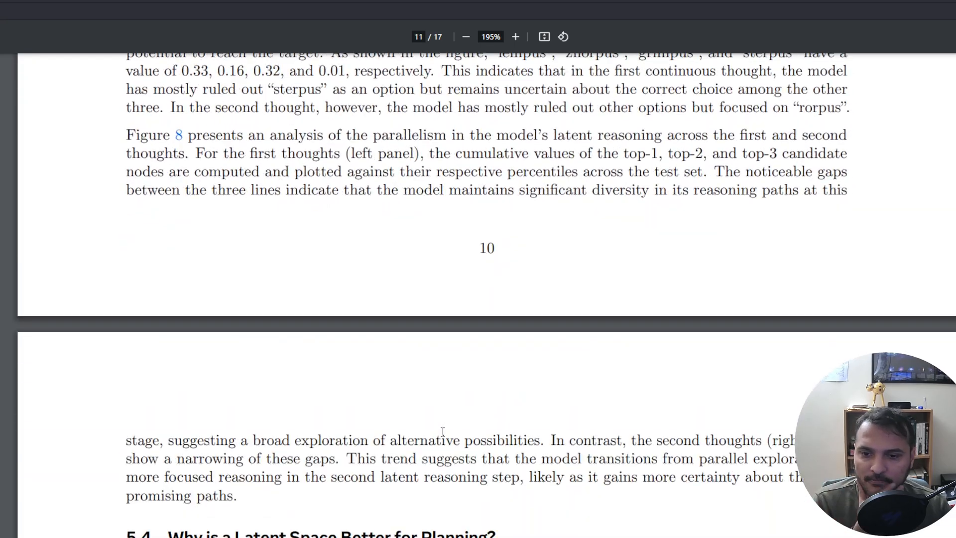
scroll(down, 3)
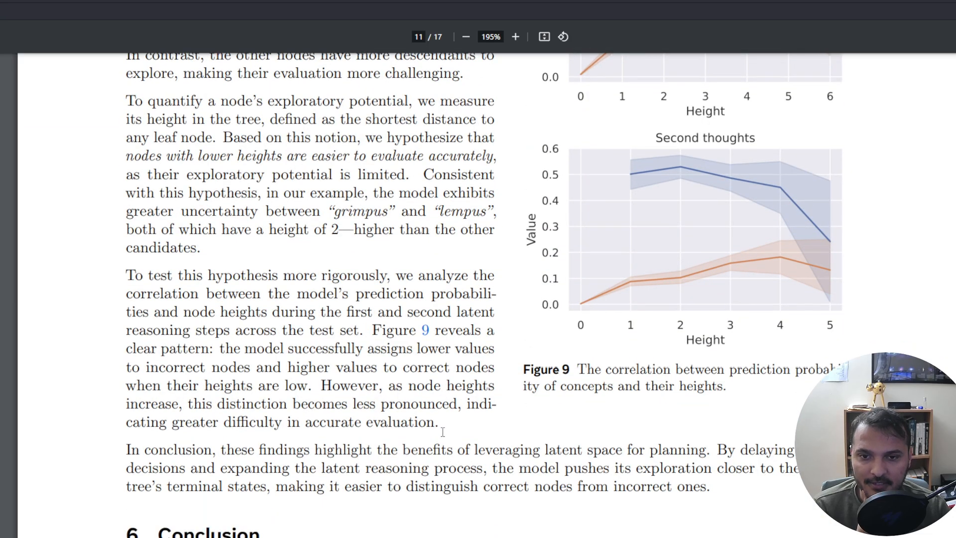